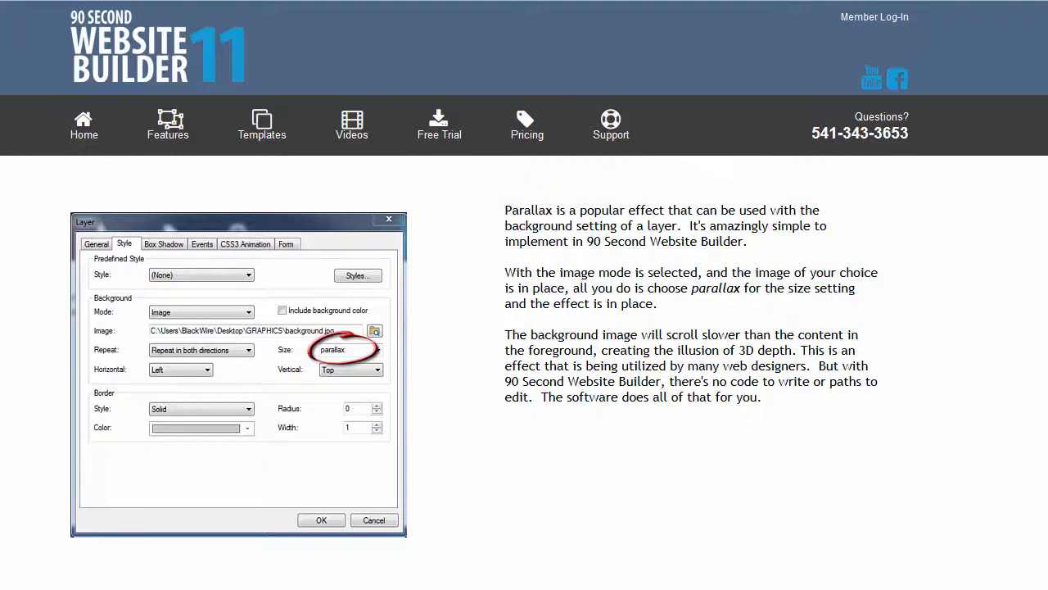
Scroll the demo page past the full-width keyboard parallax layer to the fixed-width farm-field section
{"action": "scroll", "scroll_direction": "down", "scroll_amount": 3}
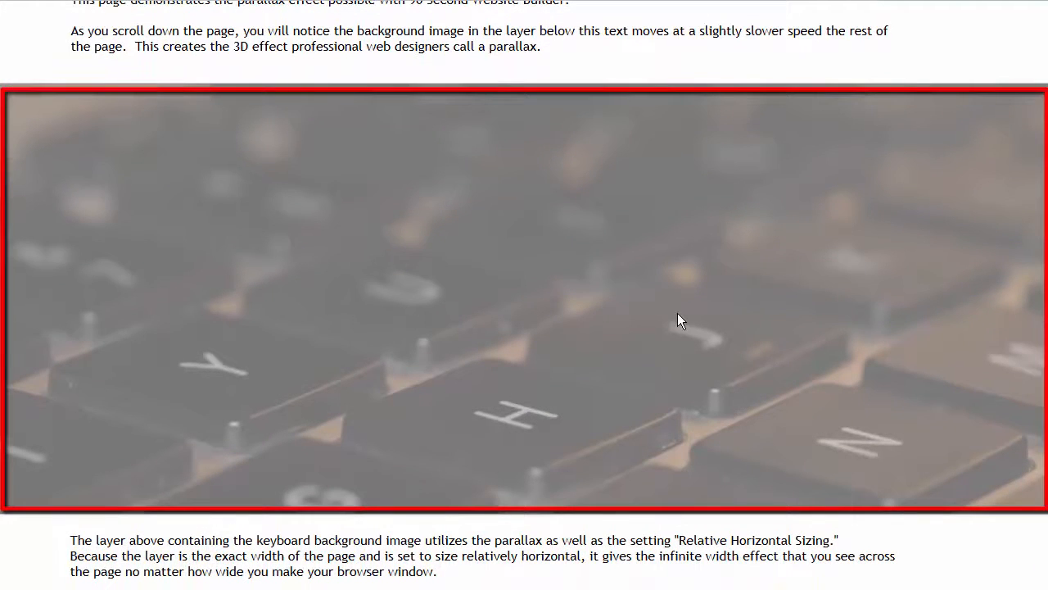
{"action": "mouse_move", "coordinate": [609, 406]}
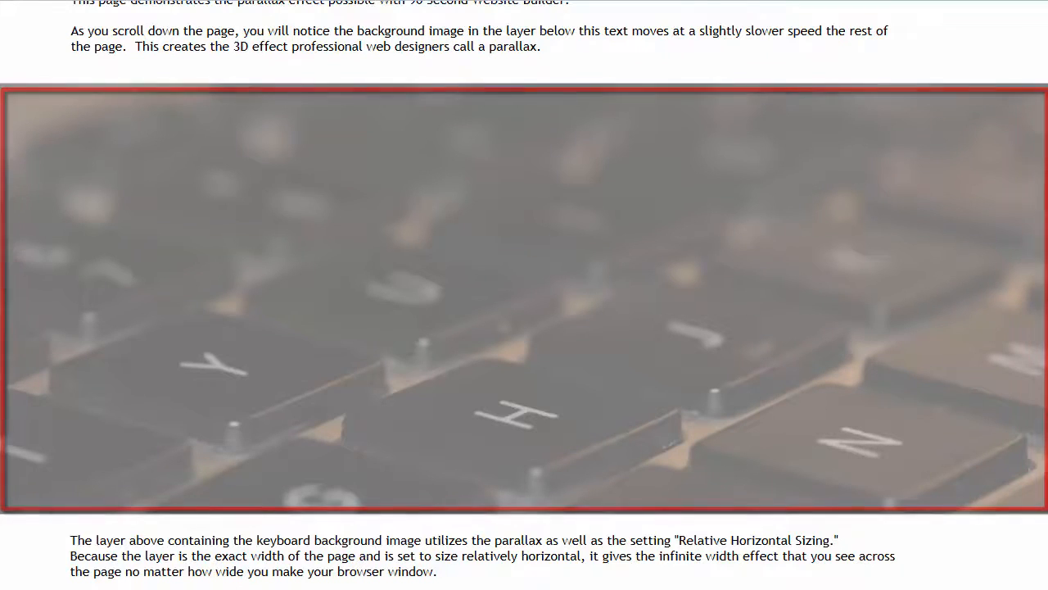
{"action": "scroll", "scroll_direction": "down", "scroll_amount": 3}
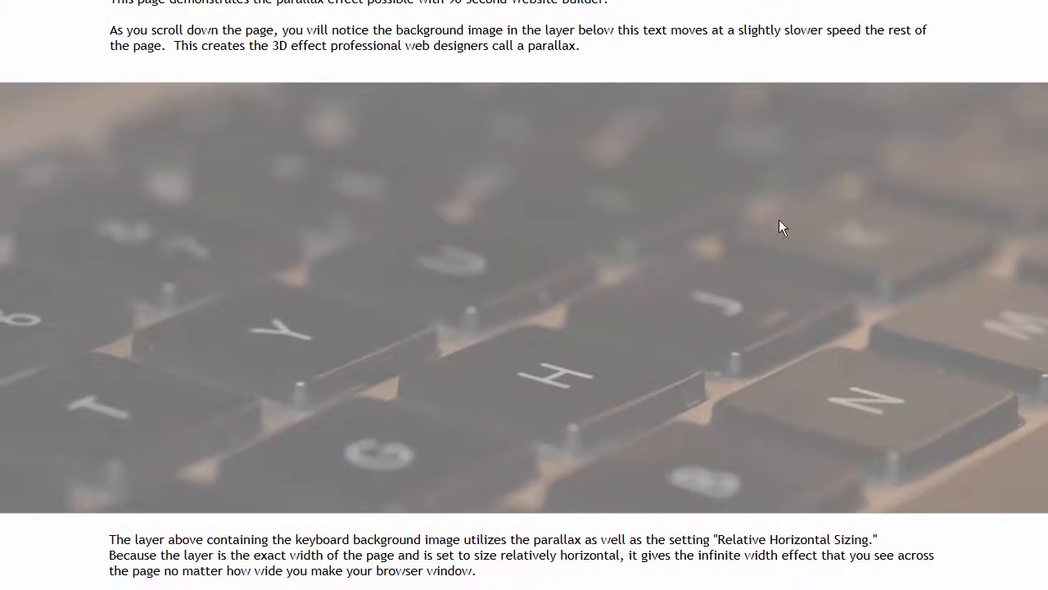
{"action": "scroll", "scroll_direction": "down", "scroll_amount": 3}
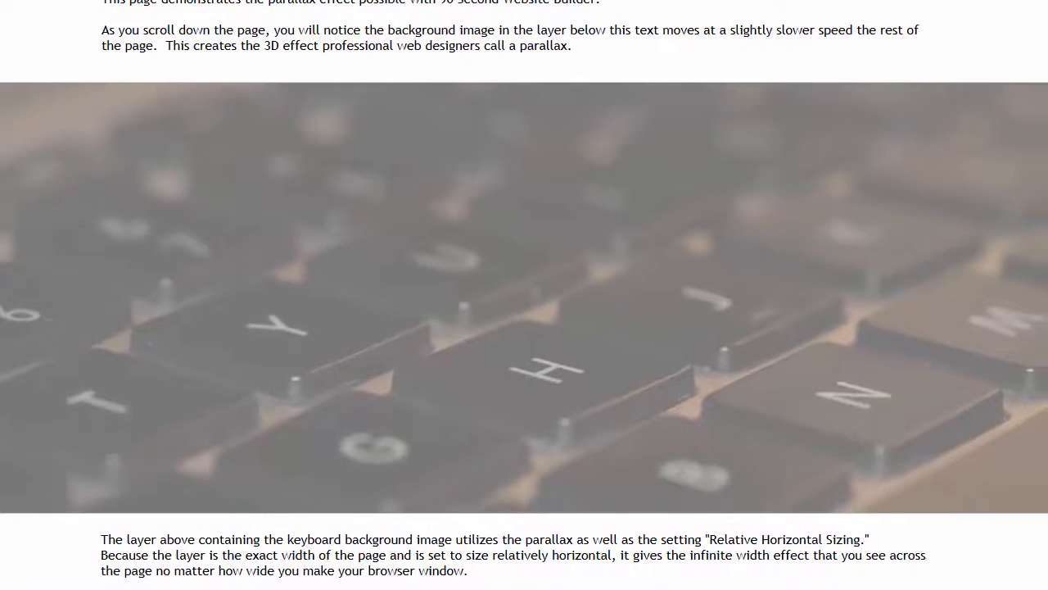
{"action": "scroll", "scroll_direction": "down", "scroll_amount": 3}
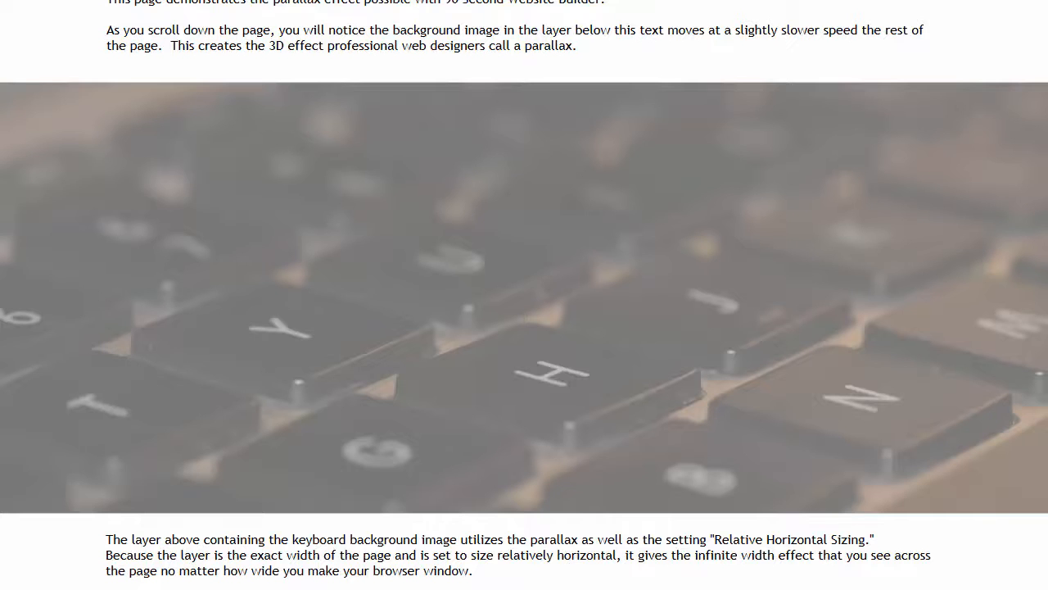
{"action": "scroll", "scroll_direction": "down", "scroll_amount": 3}
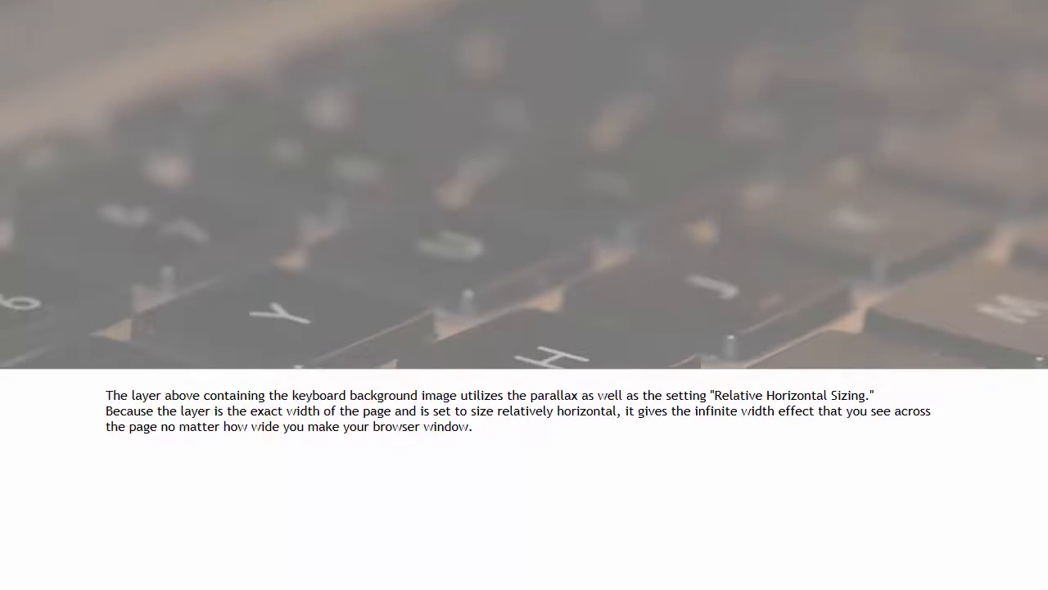
{"action": "scroll", "scroll_direction": "up", "scroll_amount": 3}
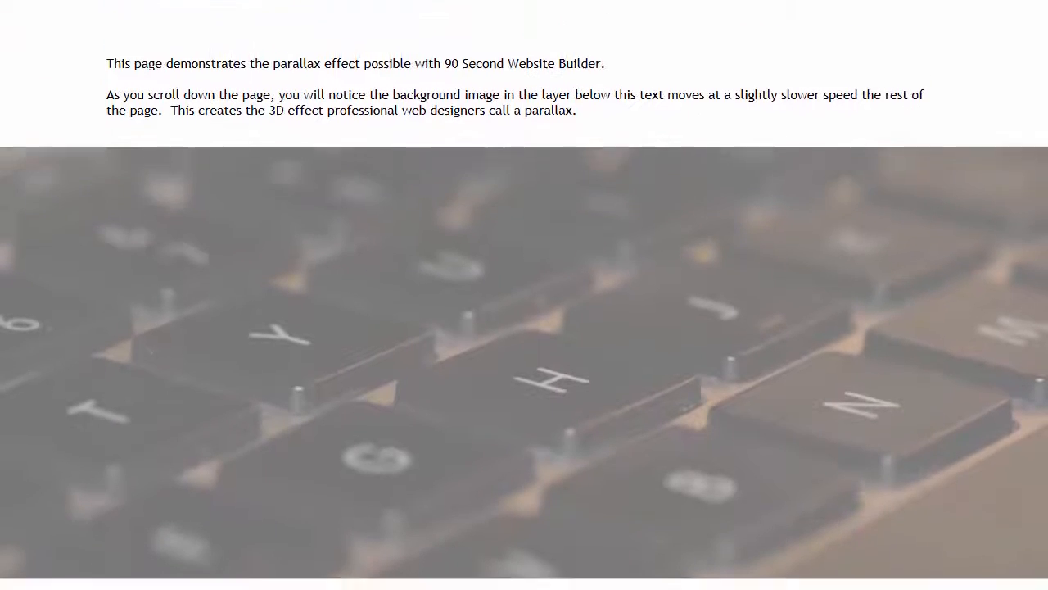
{"action": "scroll", "scroll_direction": "down", "scroll_amount": 3}
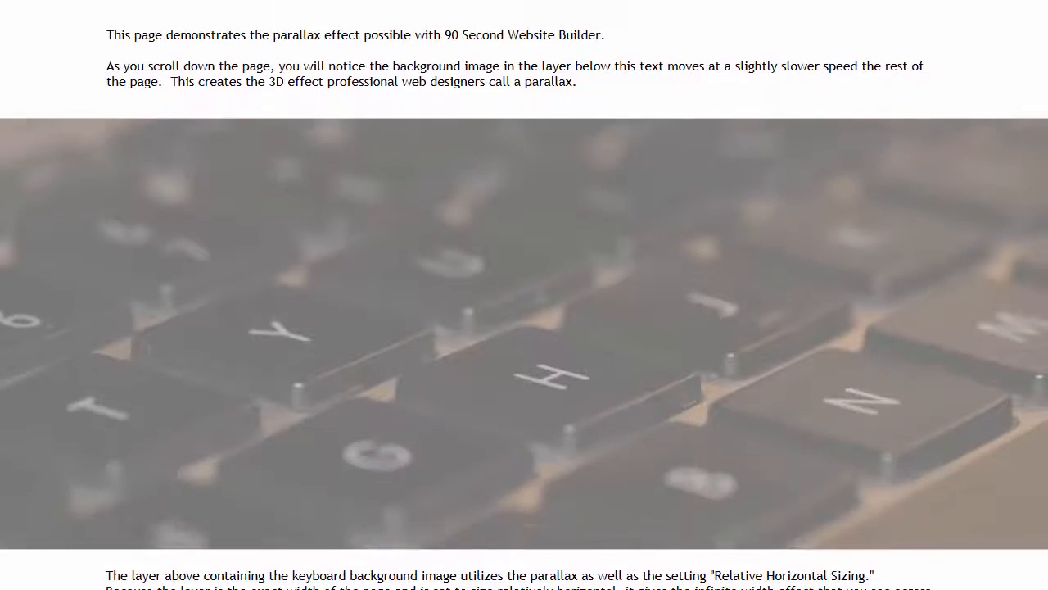
{"action": "scroll", "scroll_direction": "down", "scroll_amount": 3}
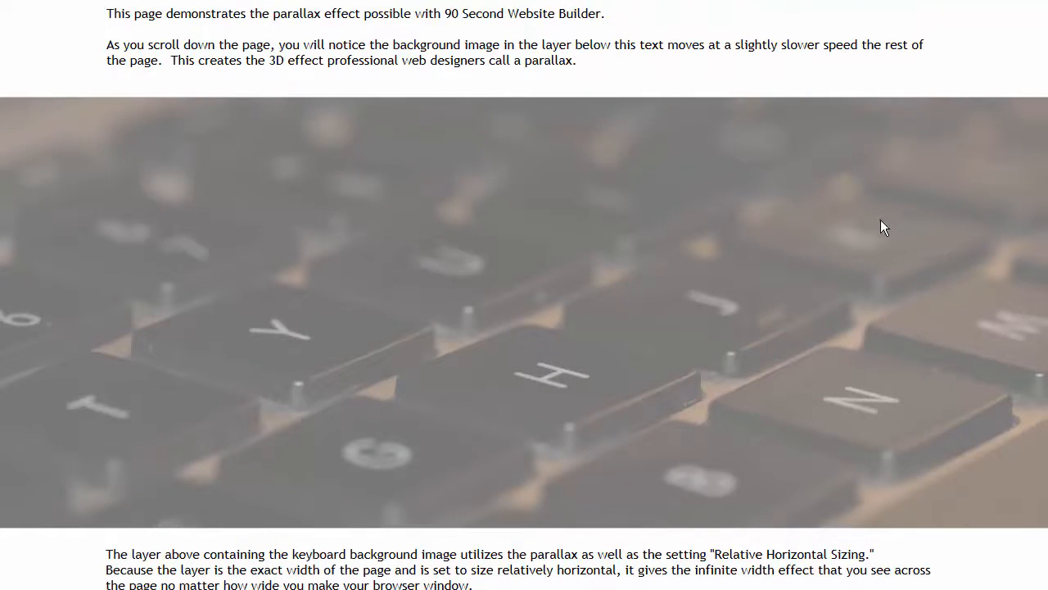
{"action": "scroll", "scroll_direction": "down", "scroll_amount": 3}
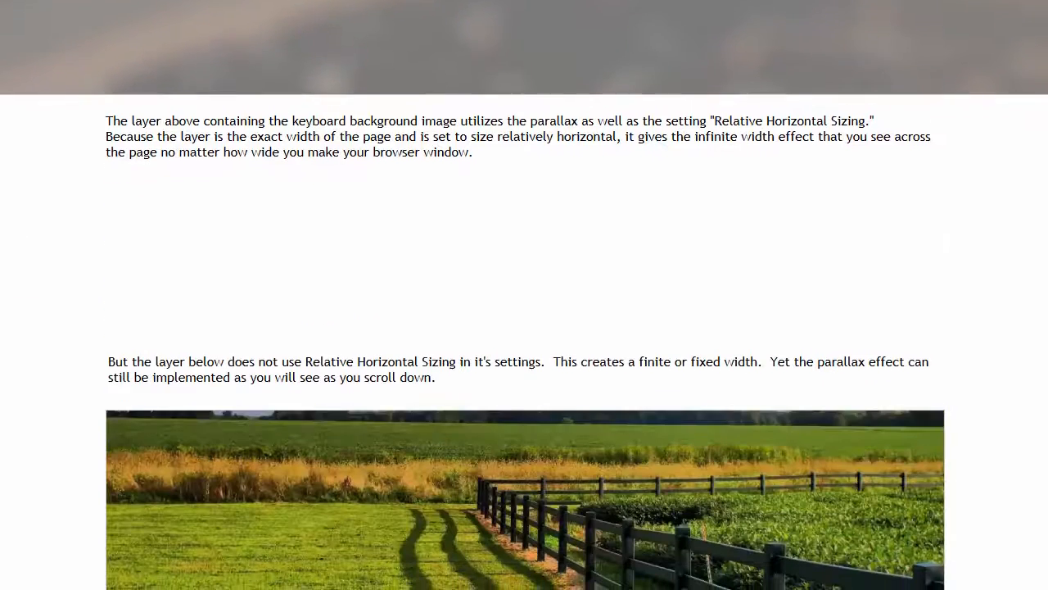
Scroll past the field image layer to the palace-image multi-layer section
{"action": "scroll", "scroll_direction": "down", "scroll_amount": 3}
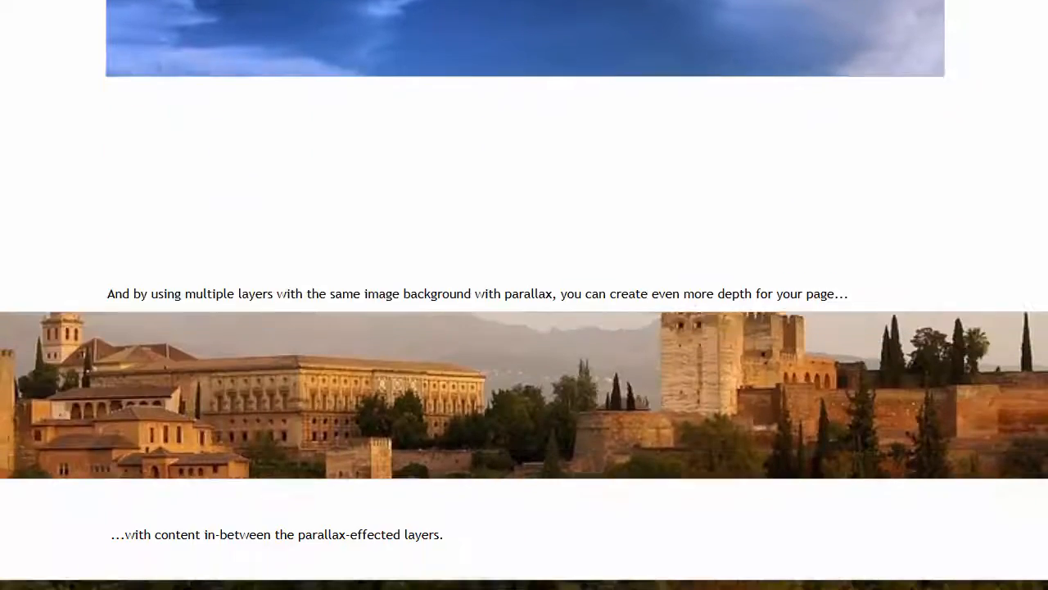
Scroll through the castle-landscape multi-layer parallax section down to the leaf-image layer
{"action": "scroll", "scroll_direction": "down", "scroll_amount": 3}
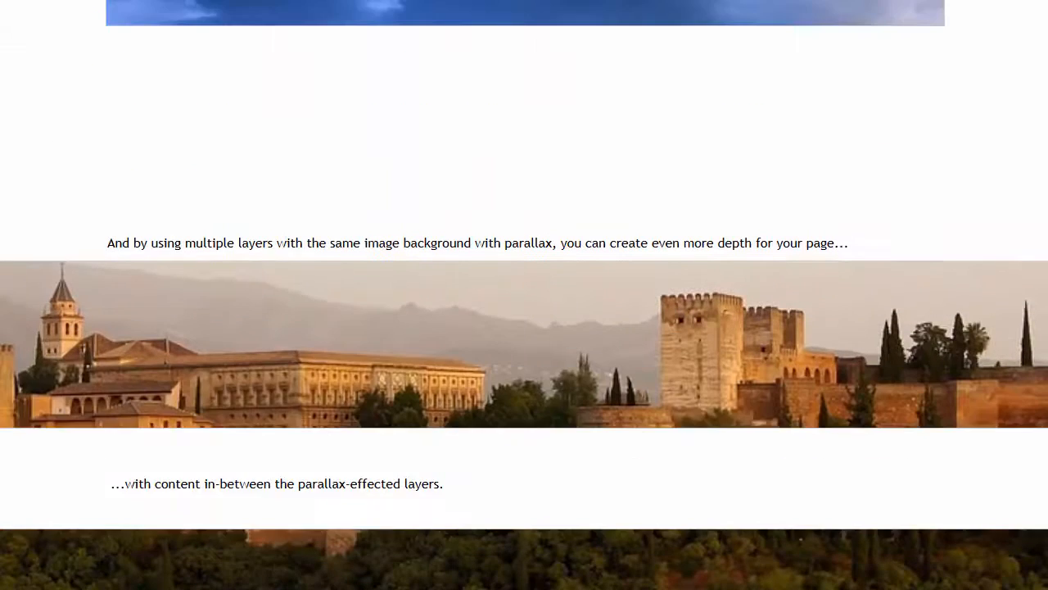
{"action": "scroll", "scroll_direction": "down", "scroll_amount": 3}
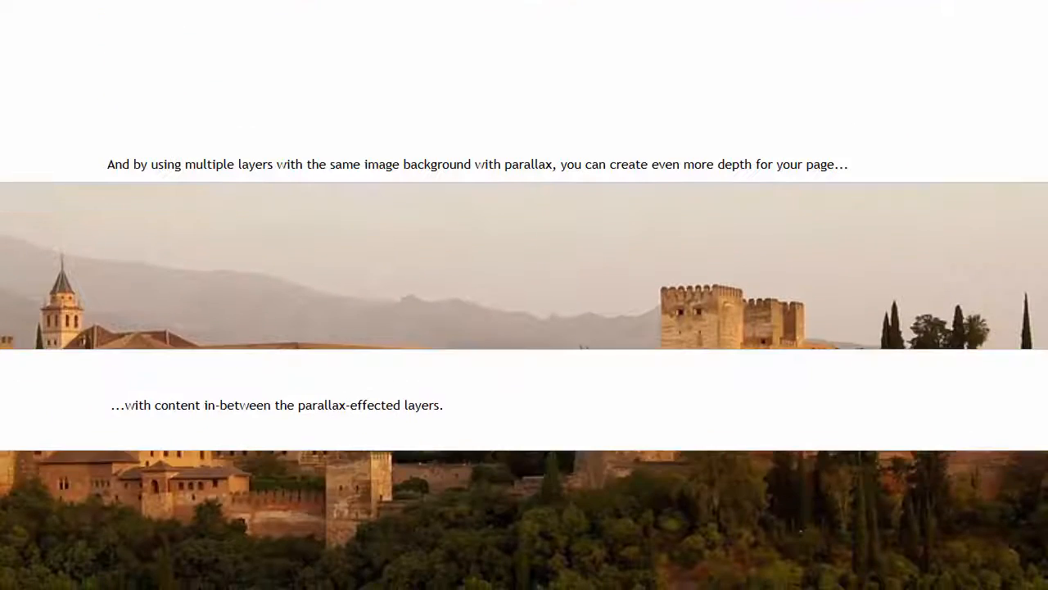
{"action": "scroll", "scroll_direction": "down", "scroll_amount": 3}
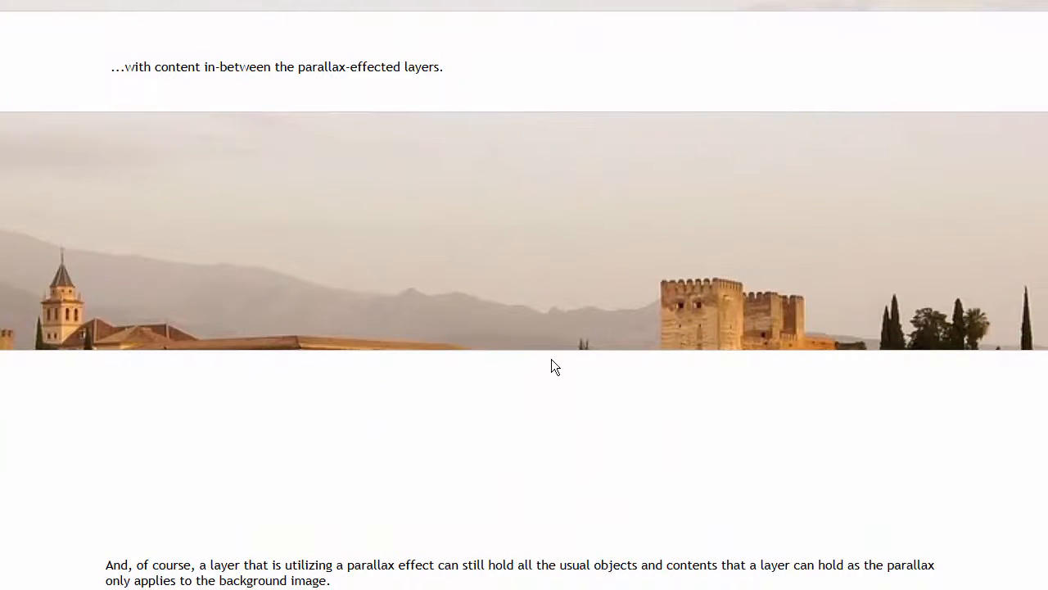
{"action": "scroll", "scroll_direction": "down", "scroll_amount": 3}
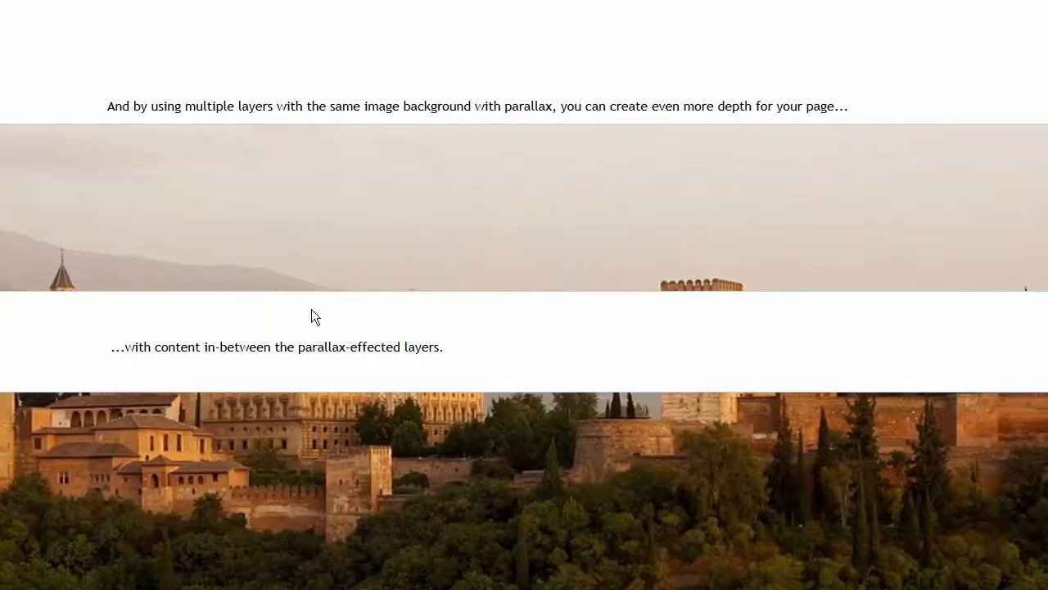
{"action": "scroll", "scroll_direction": "down", "scroll_amount": 3}
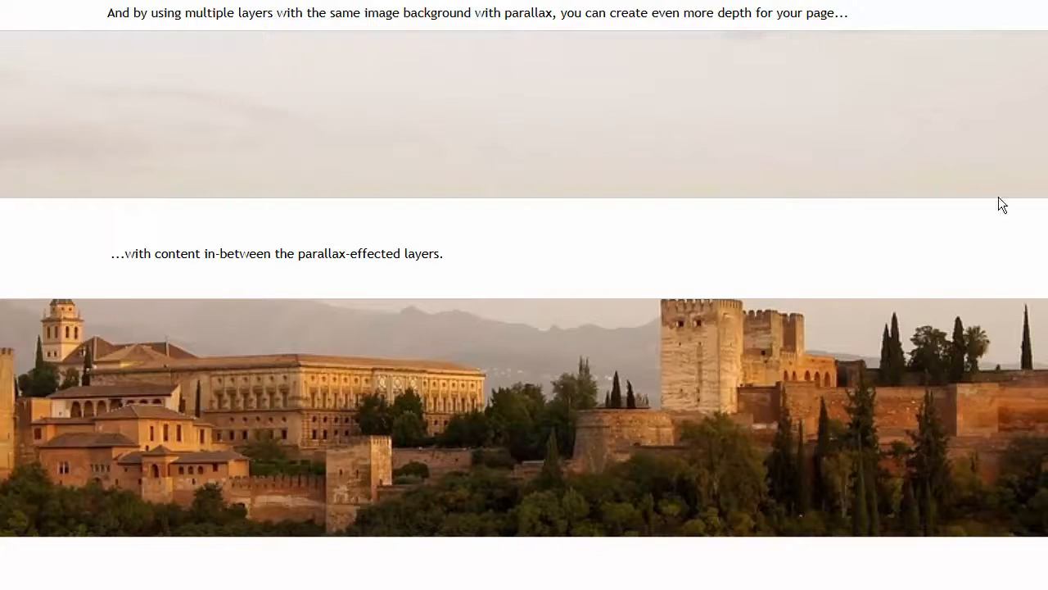
{"action": "scroll", "scroll_direction": "down", "scroll_amount": 3}
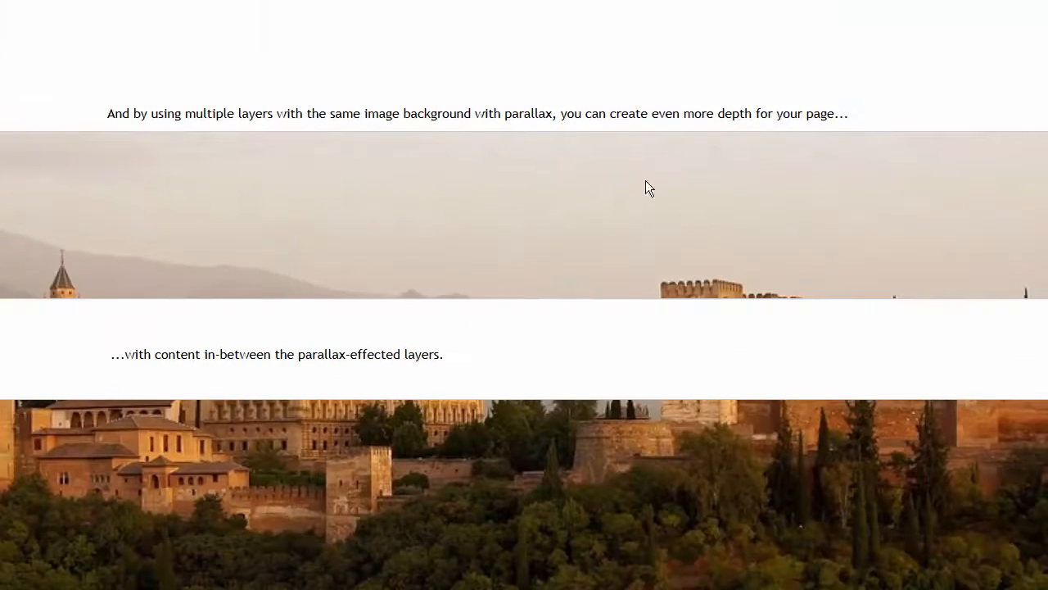
{"action": "mouse_move", "coordinate": [424, 226]}
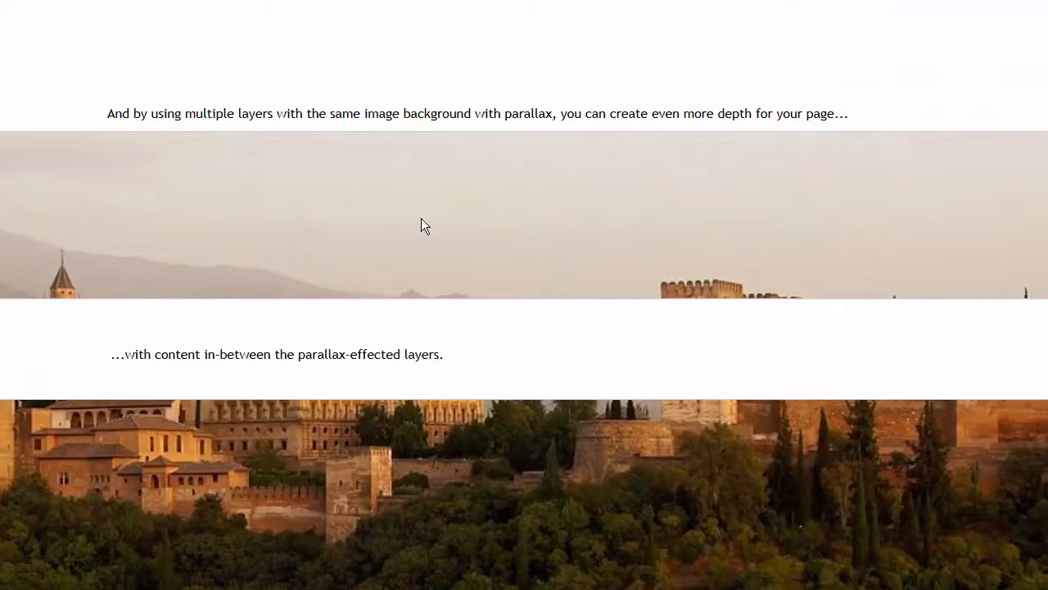
{"action": "scroll", "scroll_direction": "down", "scroll_amount": 3}
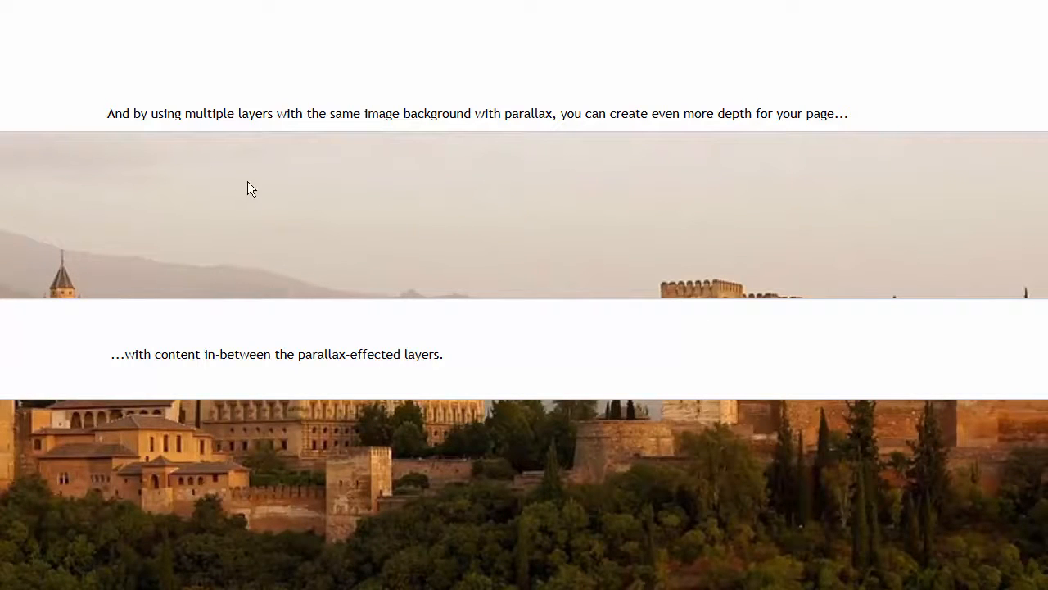
{"action": "mouse_move", "coordinate": [481, 207]}
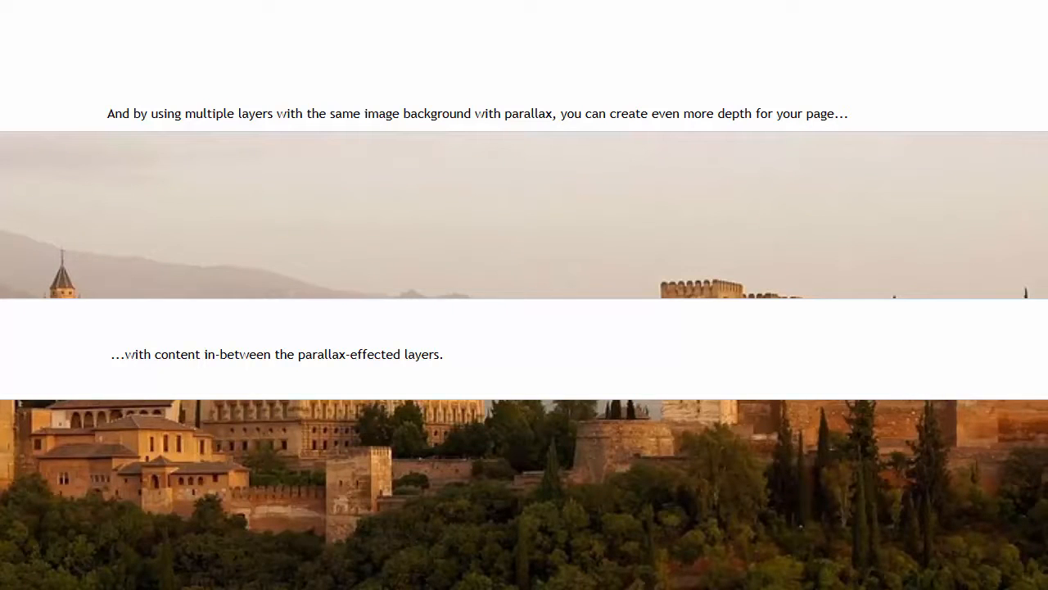
{"action": "scroll", "scroll_direction": "down", "scroll_amount": 3}
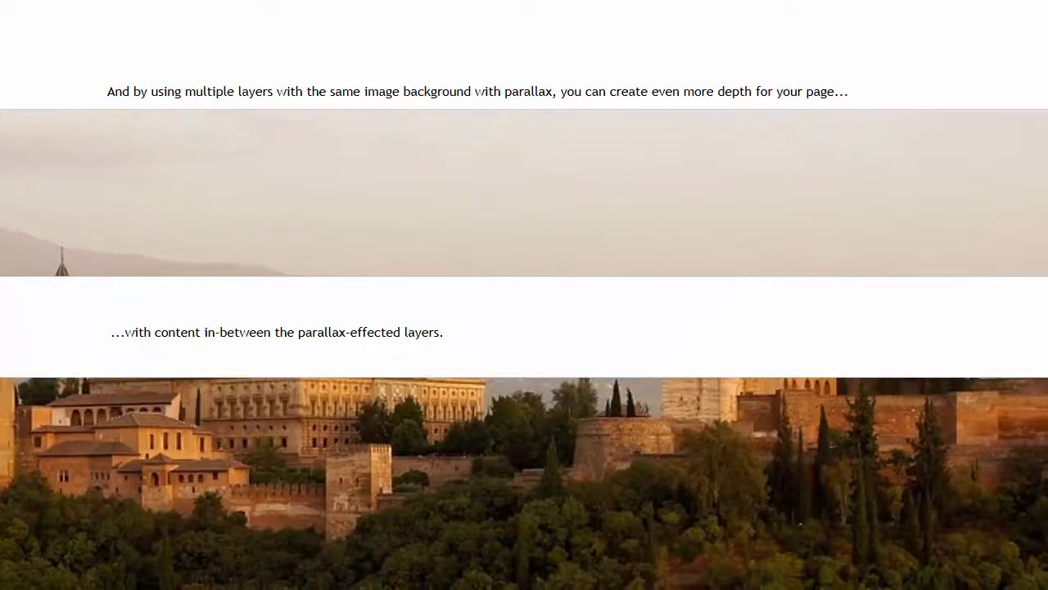
{"action": "scroll", "scroll_direction": "down", "scroll_amount": 3}
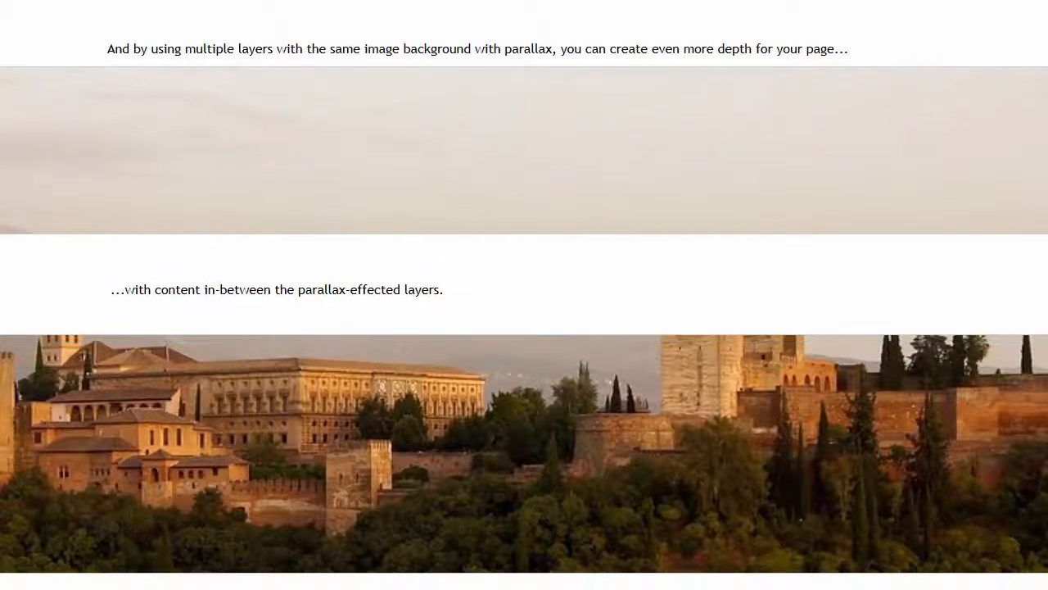
{"action": "scroll", "scroll_direction": "down", "scroll_amount": 3}
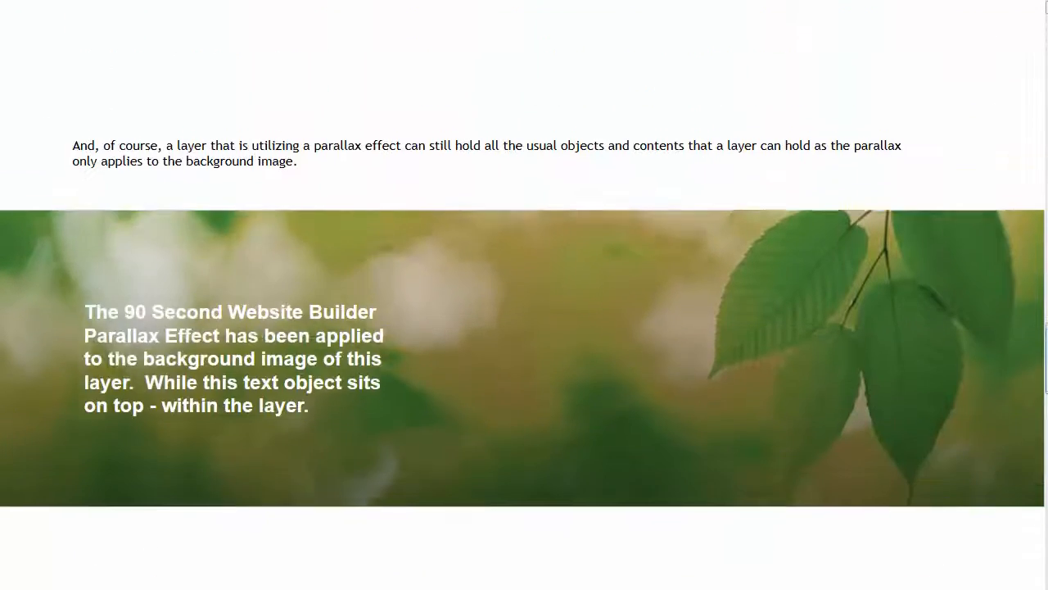
Scroll to the green leaf parallax layer carrying the overlaid text object
{"action": "scroll", "scroll_direction": "down", "scroll_amount": 3}
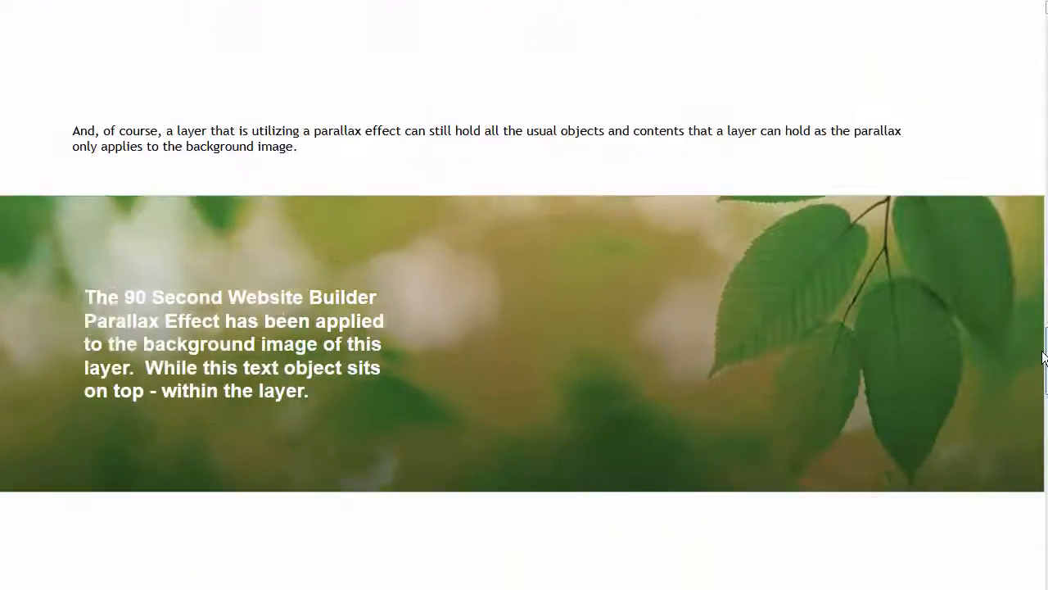
{"action": "scroll", "scroll_direction": "down", "scroll_amount": 3}
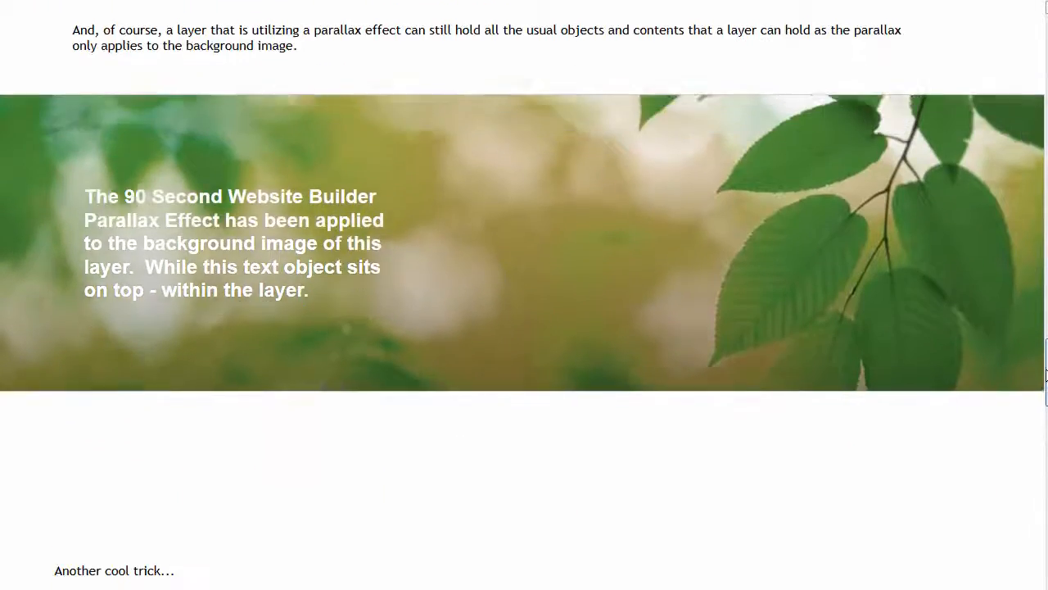
{"action": "scroll", "scroll_direction": "up", "scroll_amount": 3}
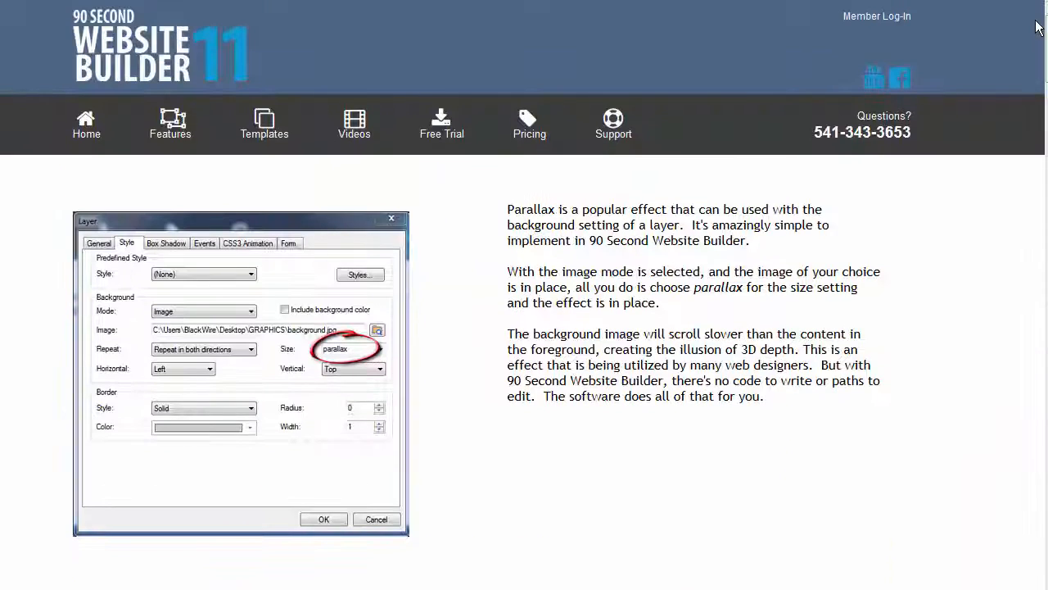
{"action": "mouse_move", "coordinate": [373, 470]}
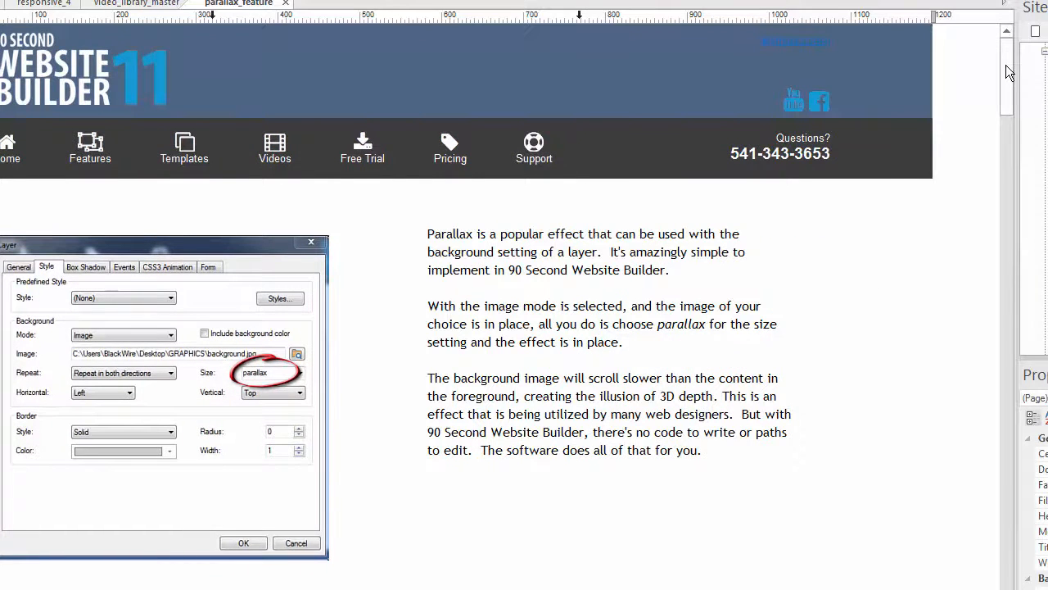
Scroll the parallax_feature page in the editor to the keyboard-image layer
{"action": "scroll", "scroll_direction": "down", "scroll_amount": 3}
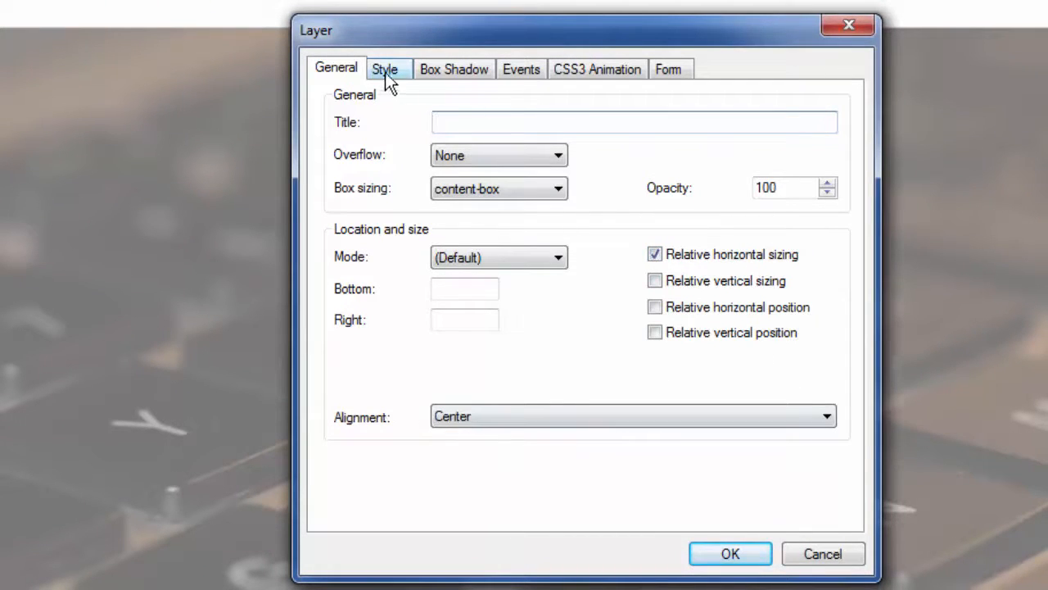
Give the layer the kb_1200x800.png image background with parallax sizing and confirm
{"action": "left_click", "coordinate": [383, 69]}
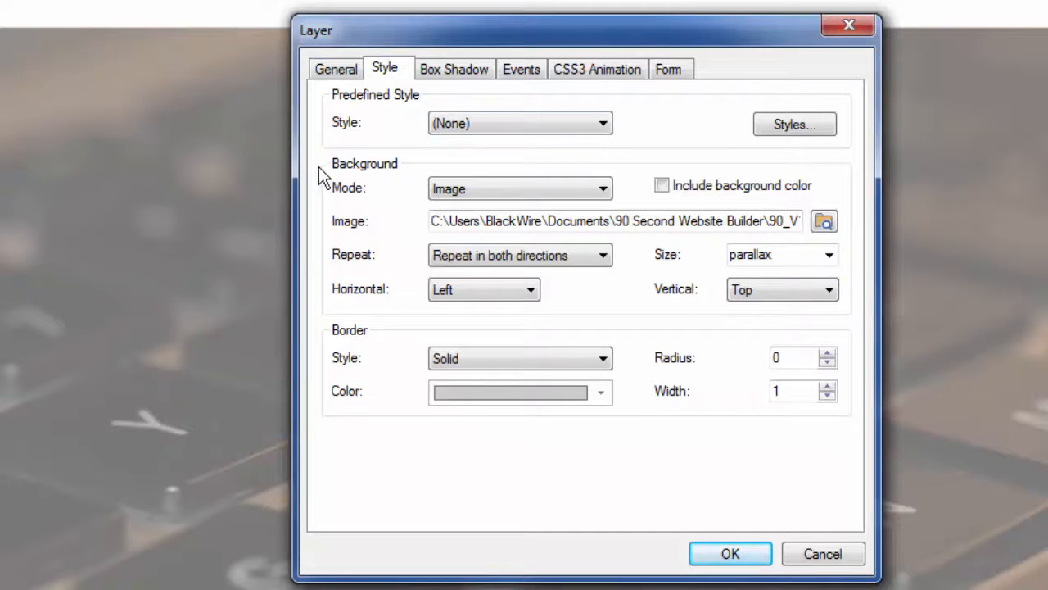
{"action": "mouse_move", "coordinate": [352, 183]}
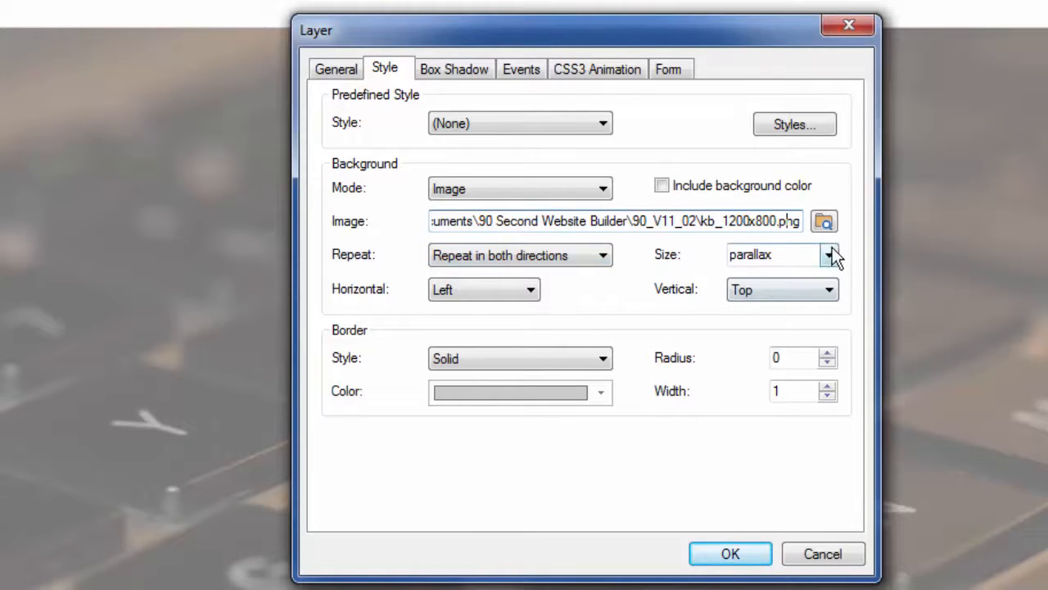
{"action": "left_click", "coordinate": [829, 256]}
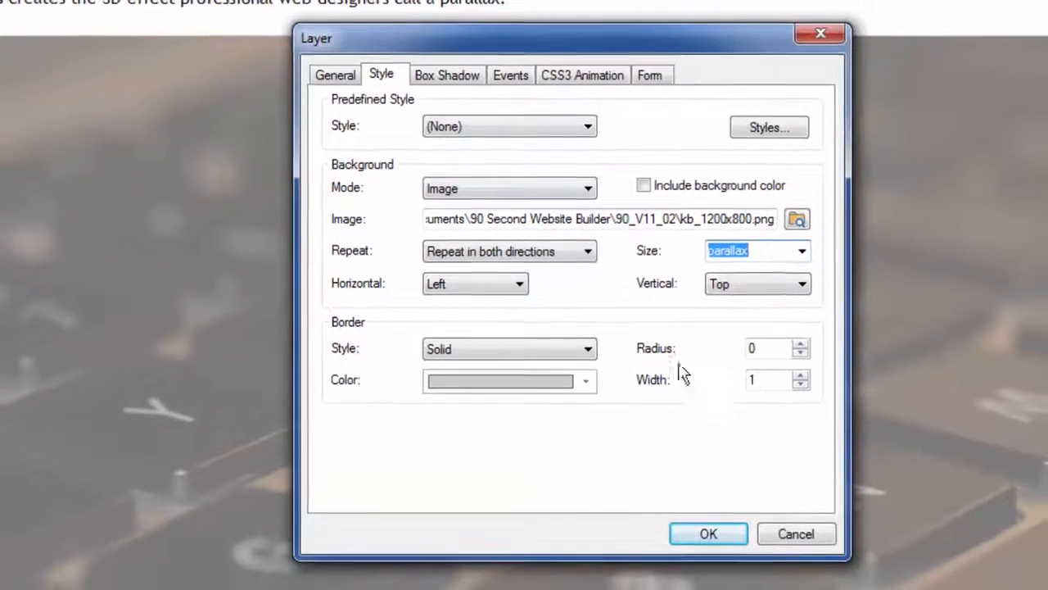
{"action": "left_click", "coordinate": [708, 534]}
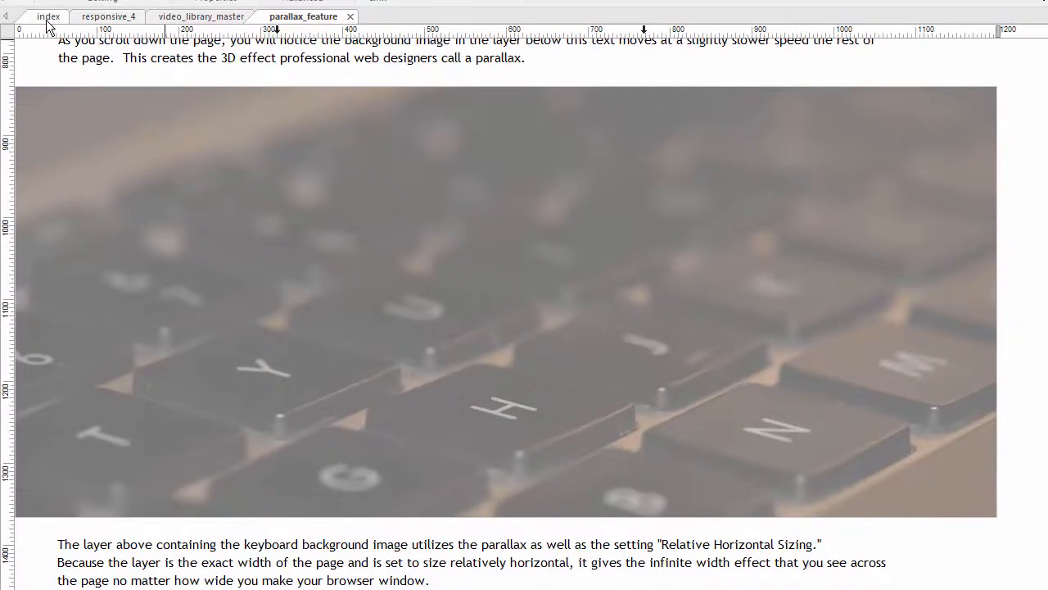
On the index page, confirm the hero layer uses the parallax keyboard image background
{"action": "left_click", "coordinate": [47, 16]}
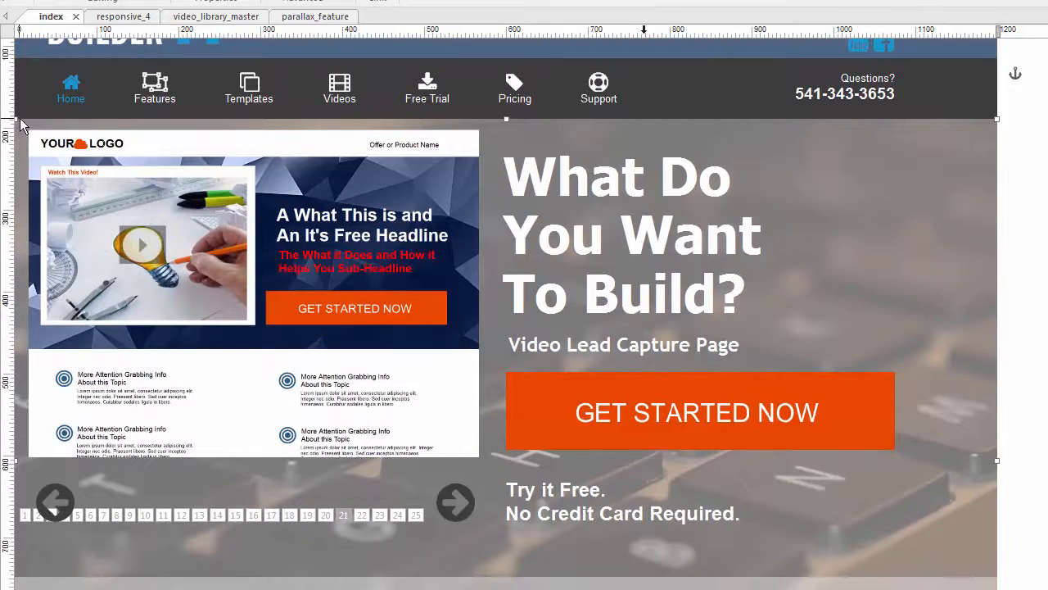
{"action": "scroll", "scroll_direction": "down", "scroll_amount": 3}
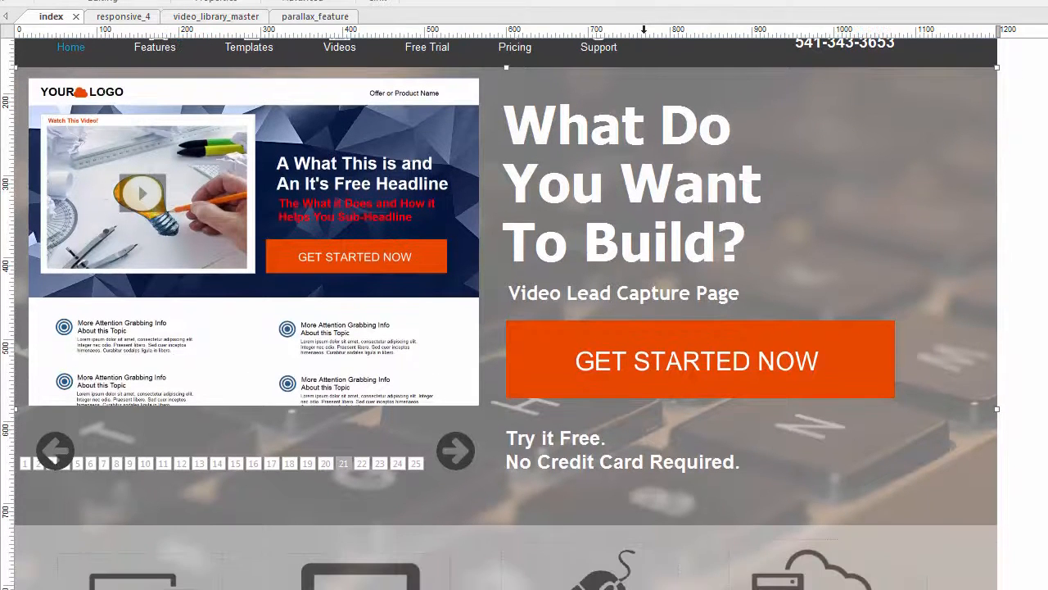
{"action": "left_click", "coordinate": [468, 172]}
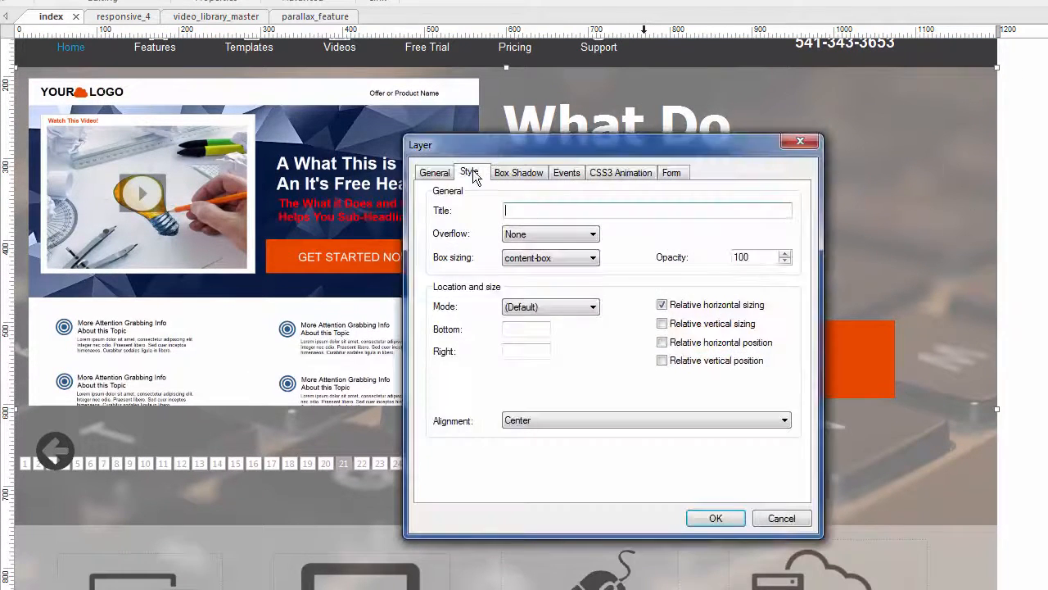
{"action": "left_click", "coordinate": [469, 172]}
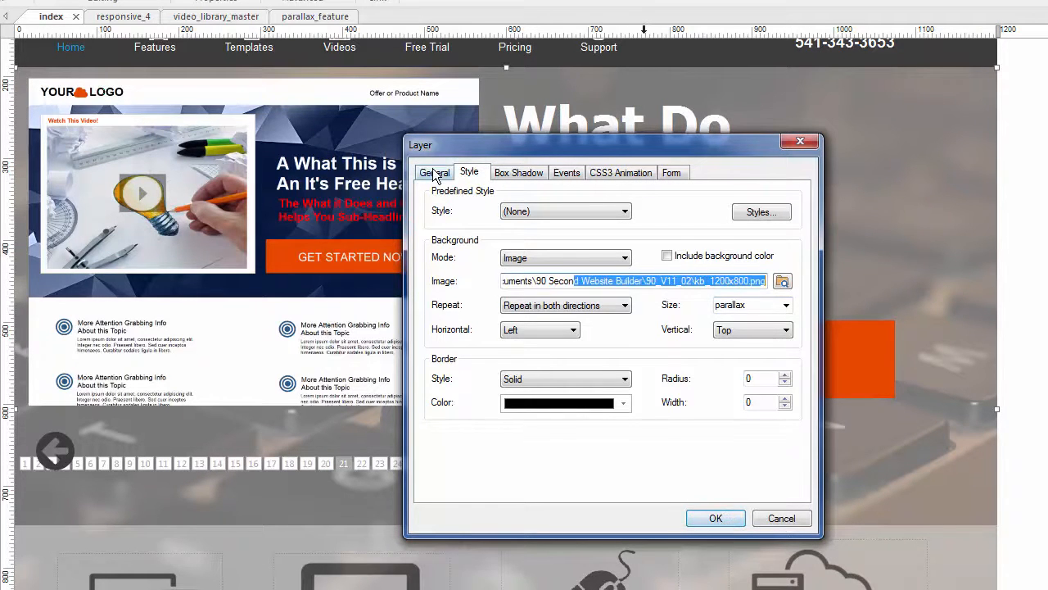
{"action": "left_click", "coordinate": [435, 172]}
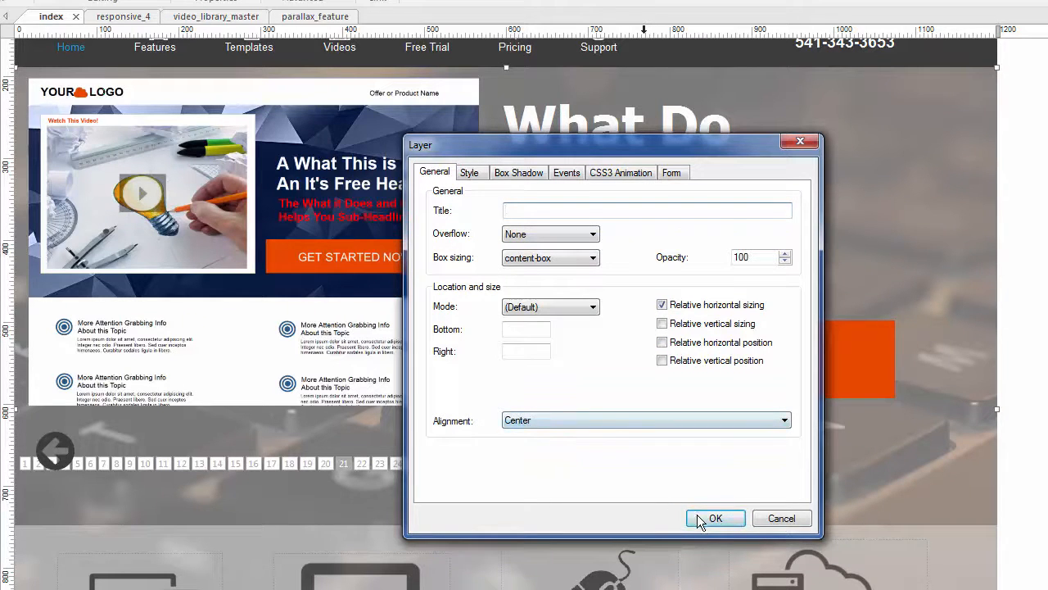
{"action": "left_click", "coordinate": [714, 517]}
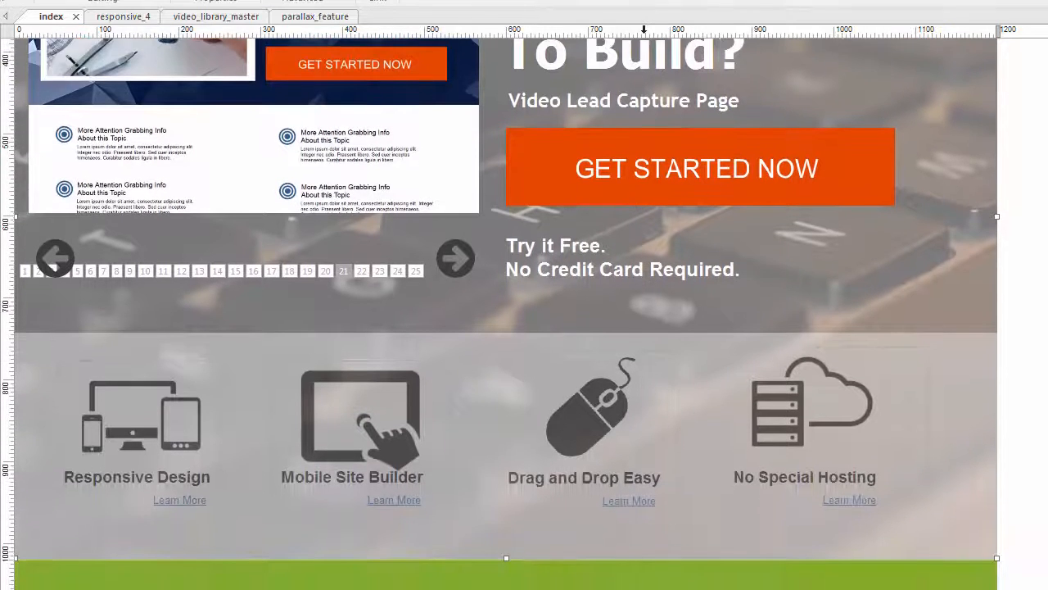
Confirm the features layer has a gradient background and 40 opacity
{"action": "scroll", "scroll_direction": "down", "scroll_amount": 3}
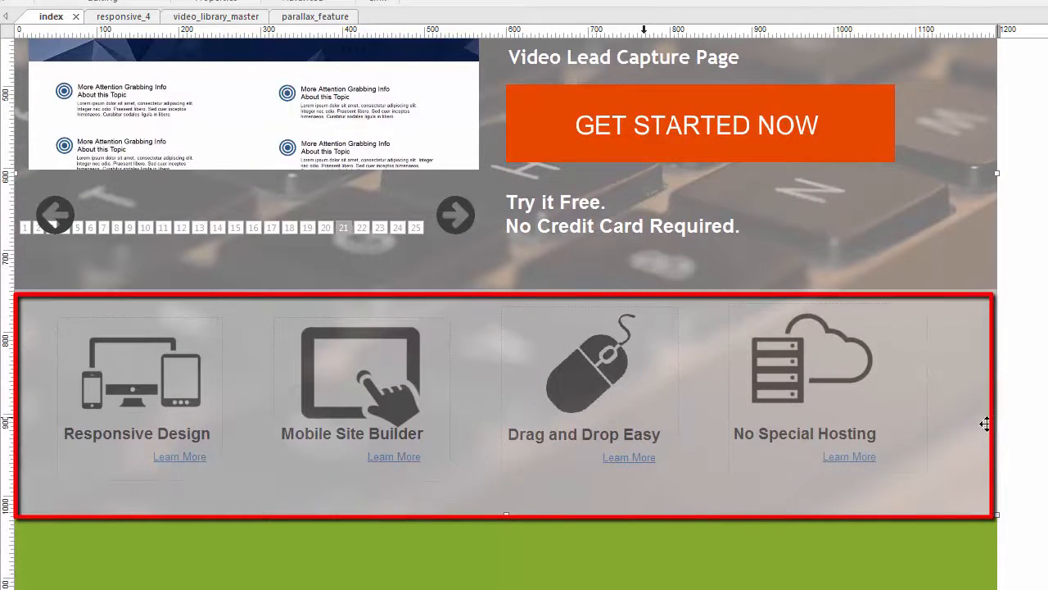
{"action": "mouse_move", "coordinate": [413, 335]}
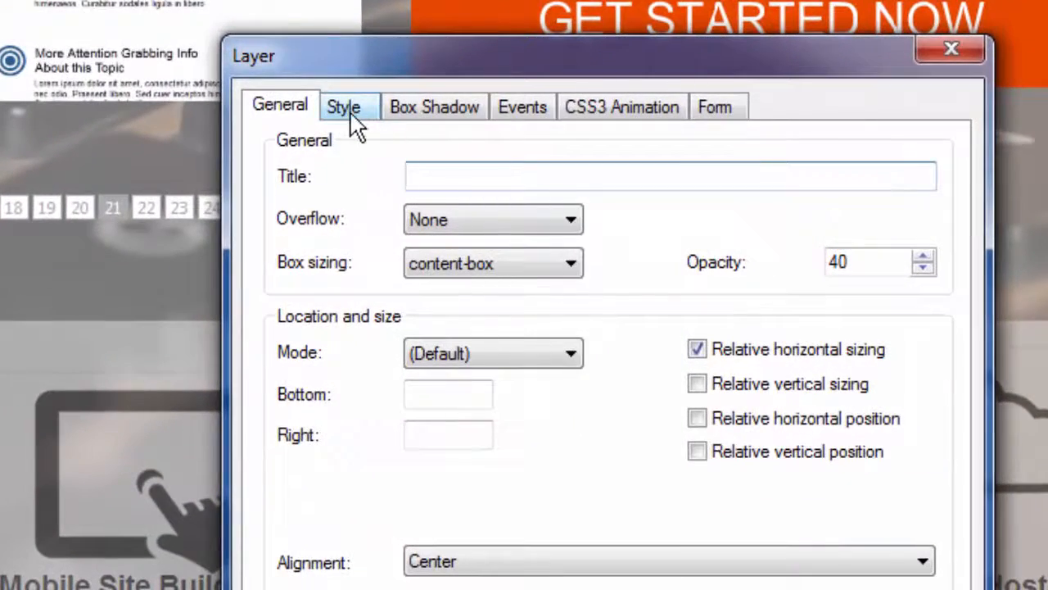
{"action": "left_click", "coordinate": [344, 106]}
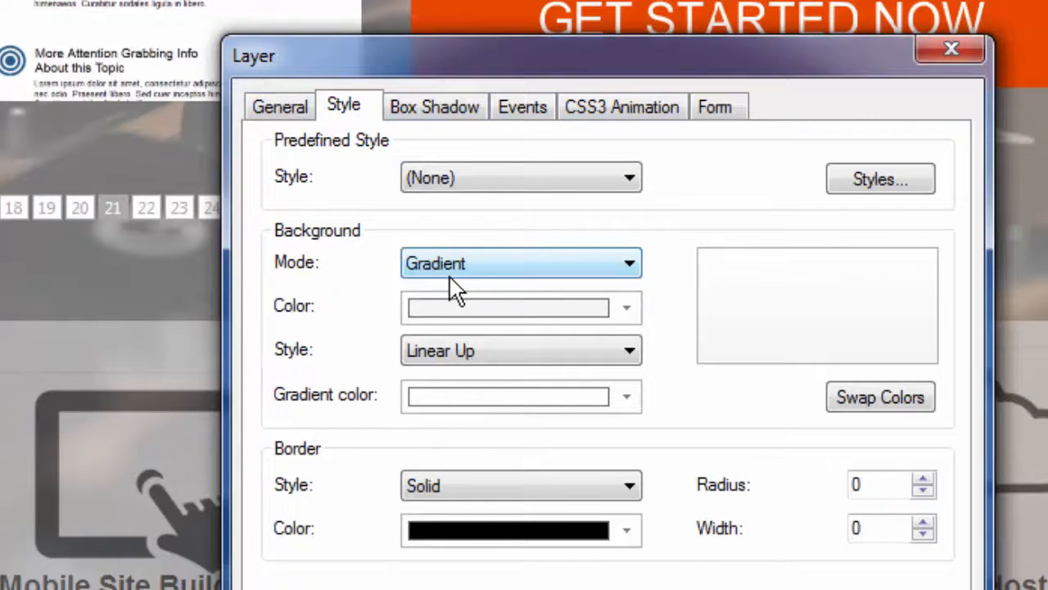
{"action": "left_click", "coordinate": [278, 107]}
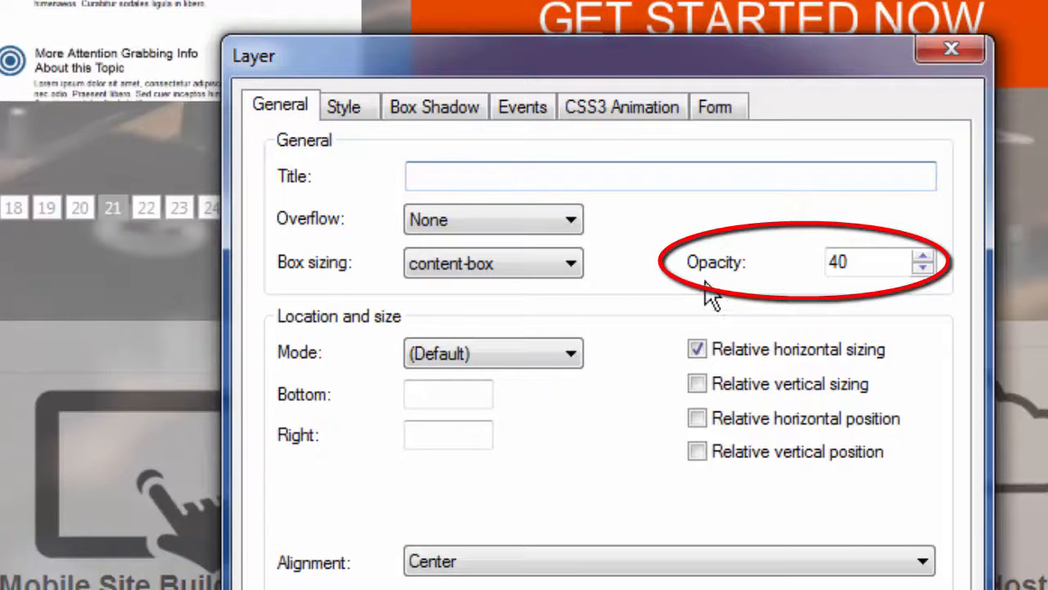
{"action": "mouse_move", "coordinate": [767, 319]}
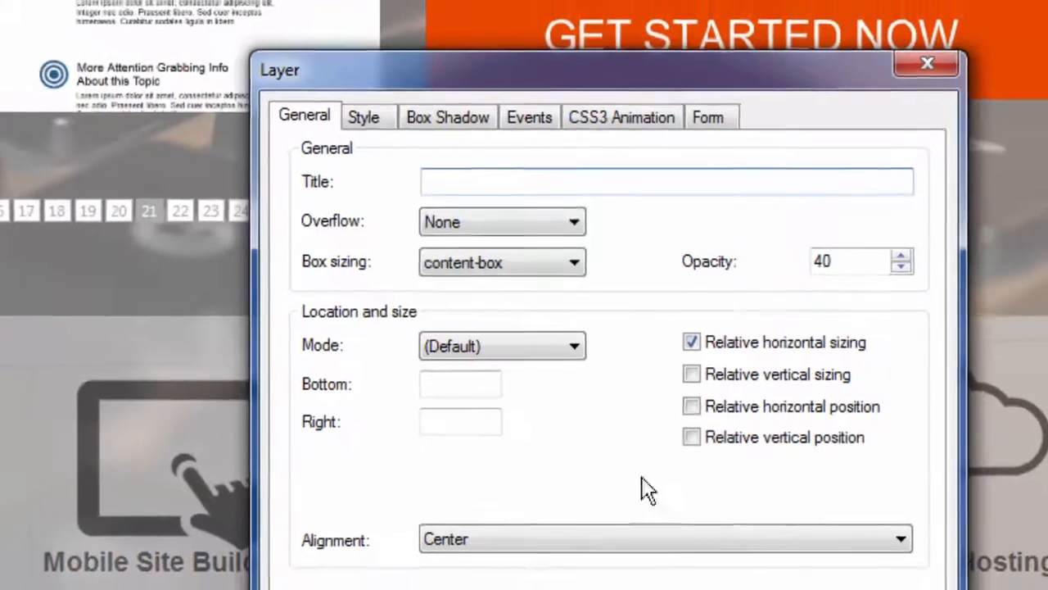
{"action": "left_click", "coordinate": [927, 63]}
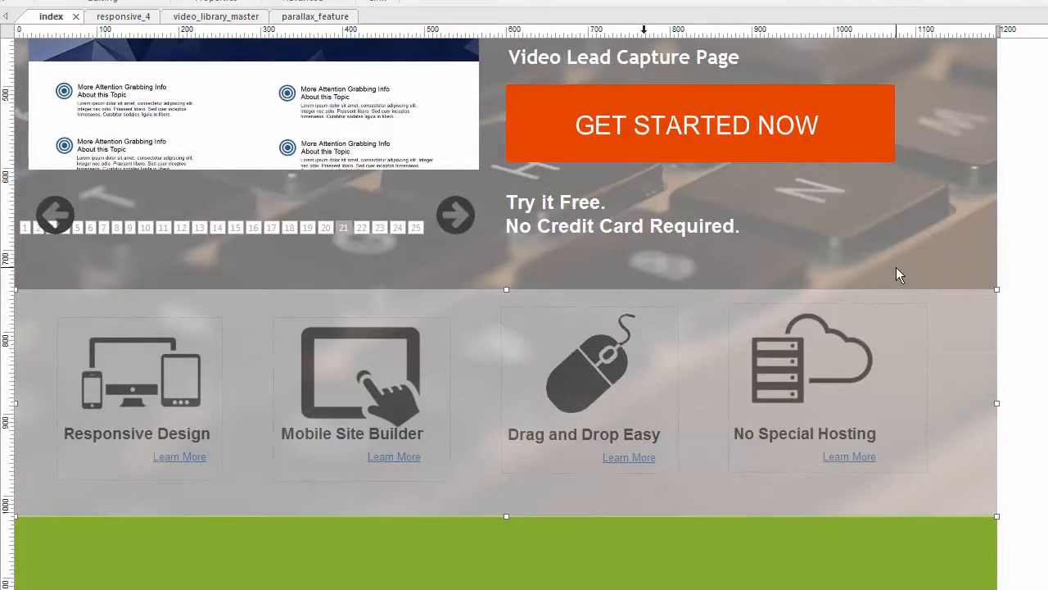
{"action": "mouse_move", "coordinate": [935, 419]}
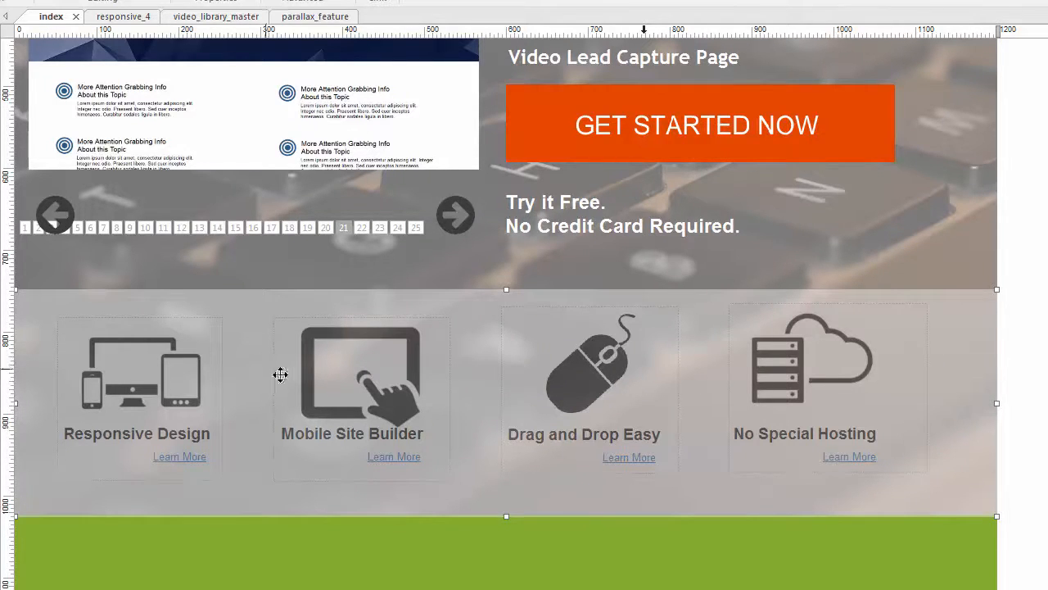
{"action": "mouse_move", "coordinate": [547, 416]}
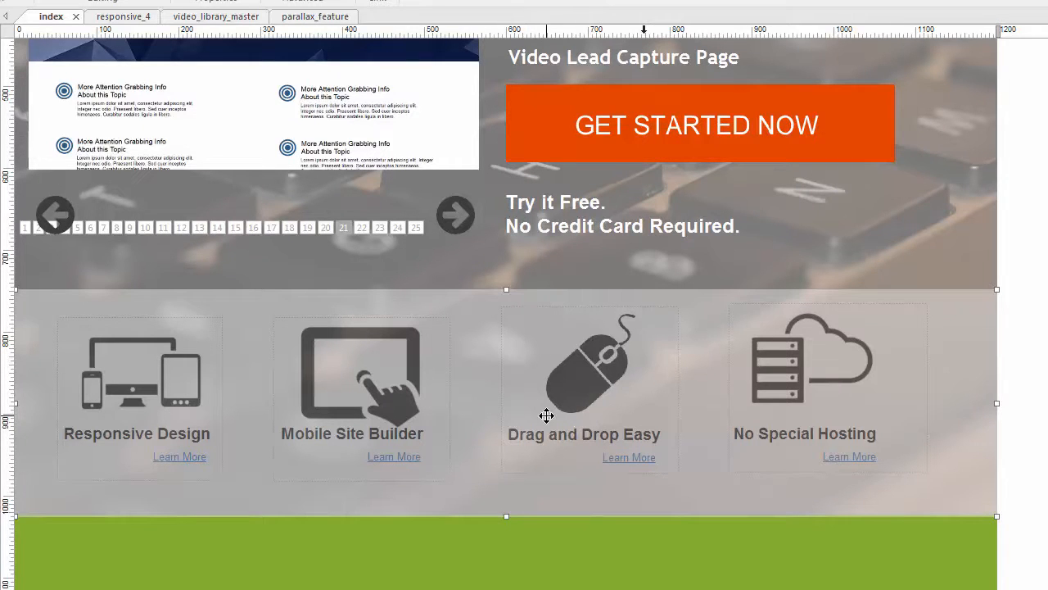
{"action": "scroll", "scroll_direction": "down", "scroll_amount": 3}
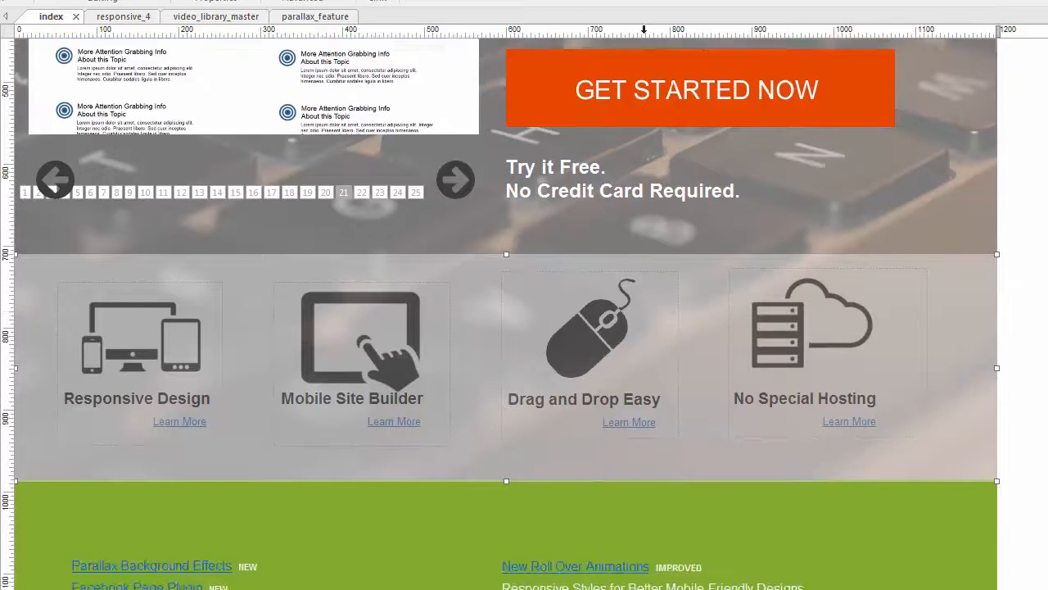
{"action": "scroll", "scroll_direction": "down", "scroll_amount": 3}
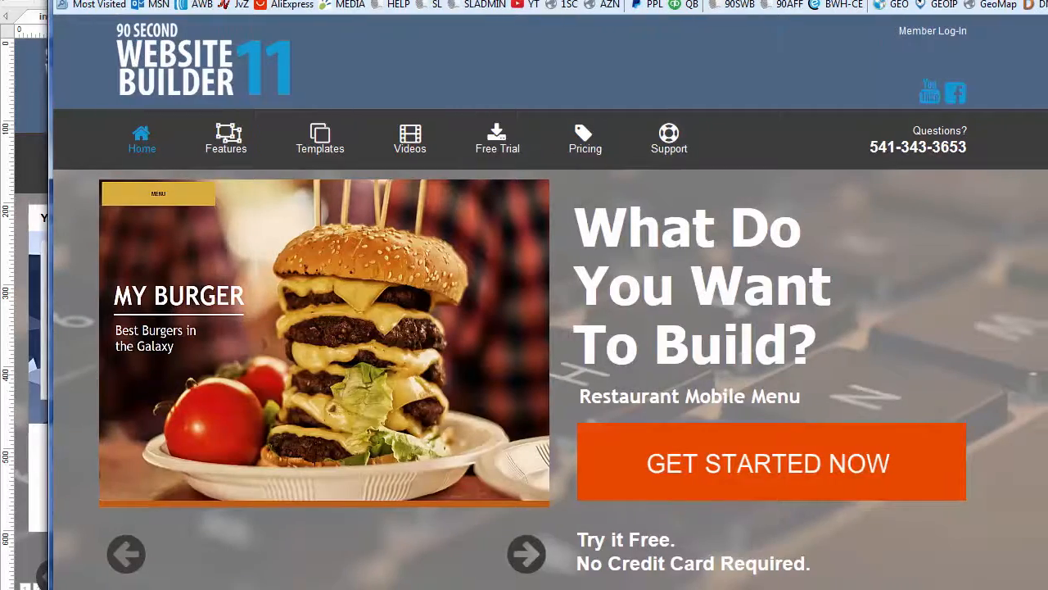
Scroll the live homepage from the hero slider past the video demo, keyboard background shifting behind
{"action": "left_click", "coordinate": [528, 554]}
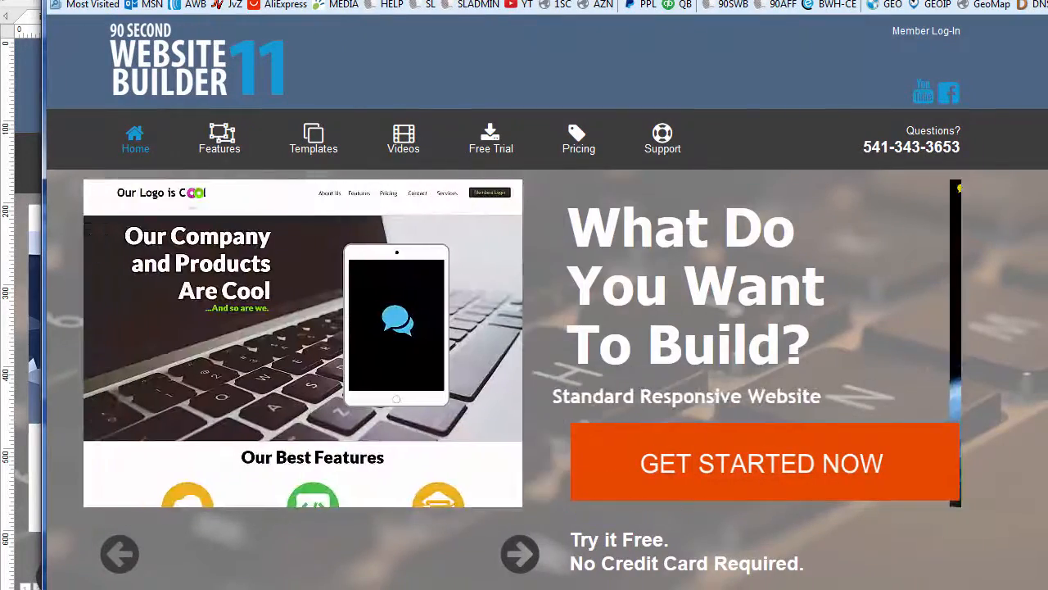
{"action": "scroll", "scroll_direction": "down", "scroll_amount": 3}
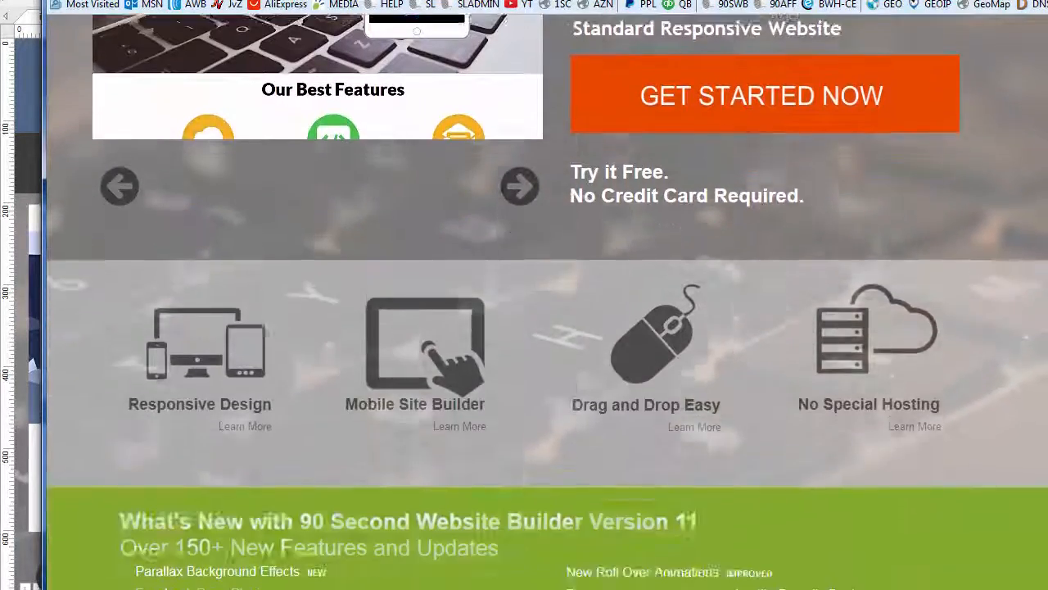
{"action": "scroll", "scroll_direction": "down", "scroll_amount": 3}
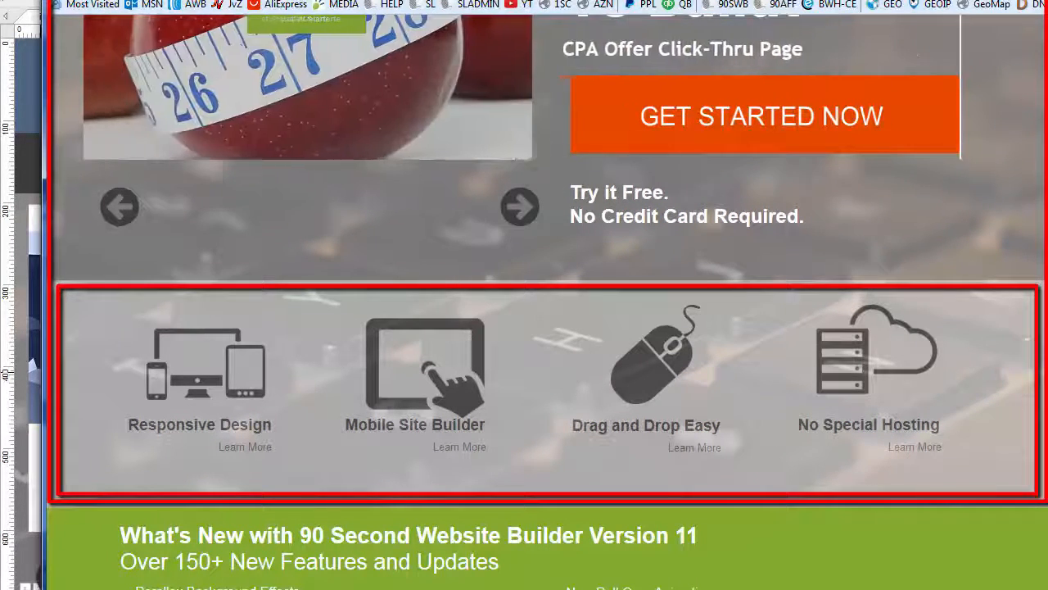
{"action": "scroll", "scroll_direction": "down", "scroll_amount": 3}
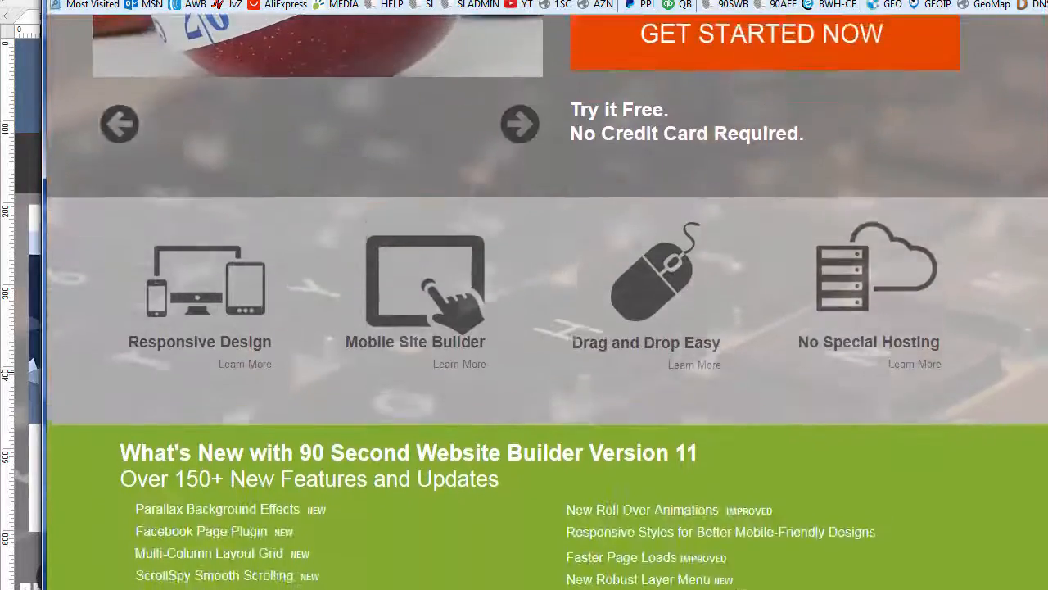
{"action": "scroll", "scroll_direction": "down", "scroll_amount": 3}
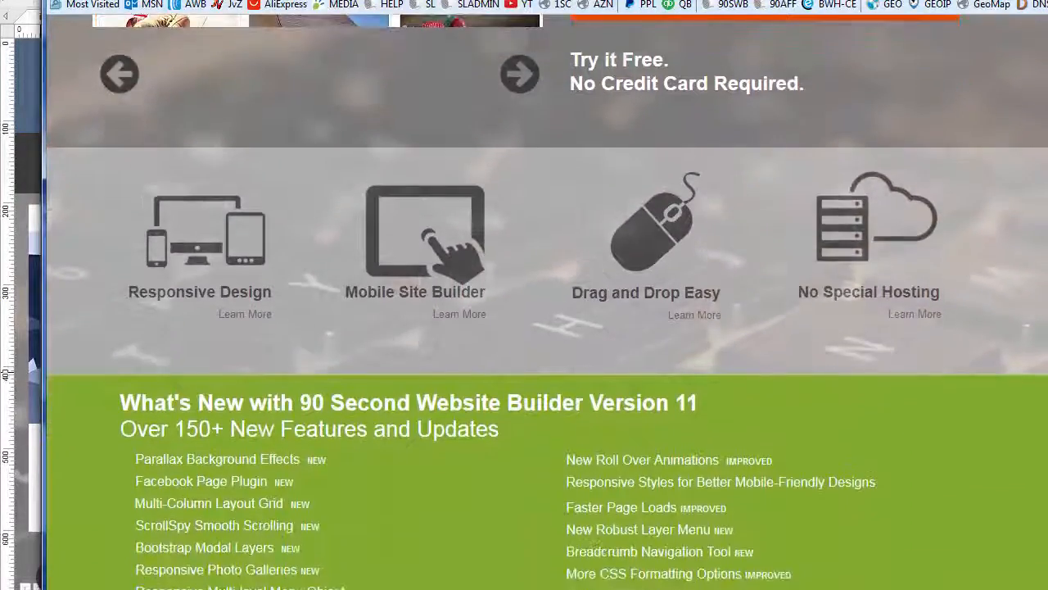
{"action": "scroll", "scroll_direction": "down", "scroll_amount": 3}
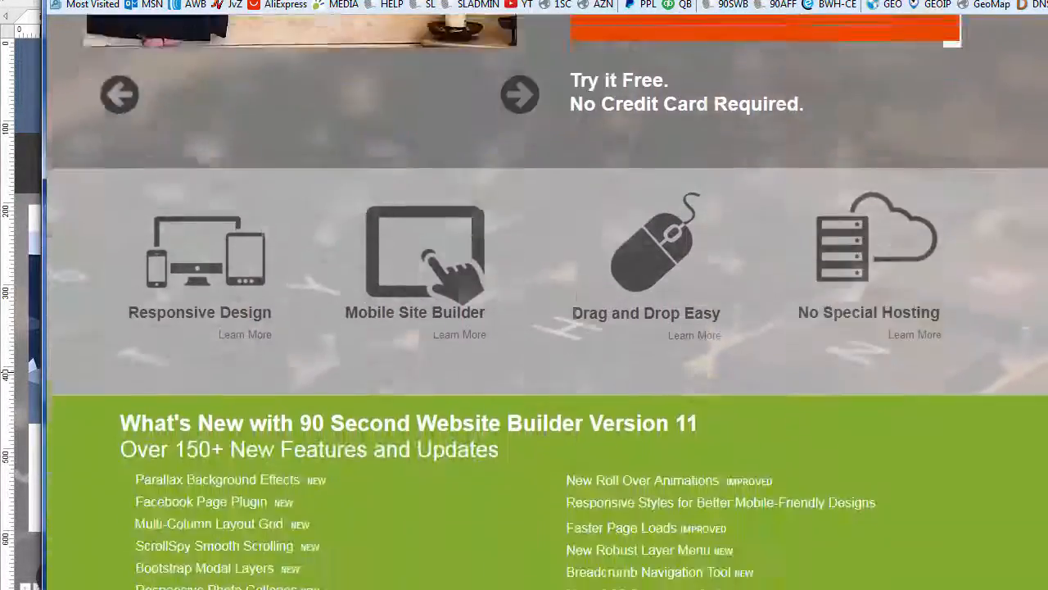
Continue past the testimonials to the 'Get the FULL, Unlimited Version Now' section
{"action": "scroll", "scroll_direction": "down", "scroll_amount": 3}
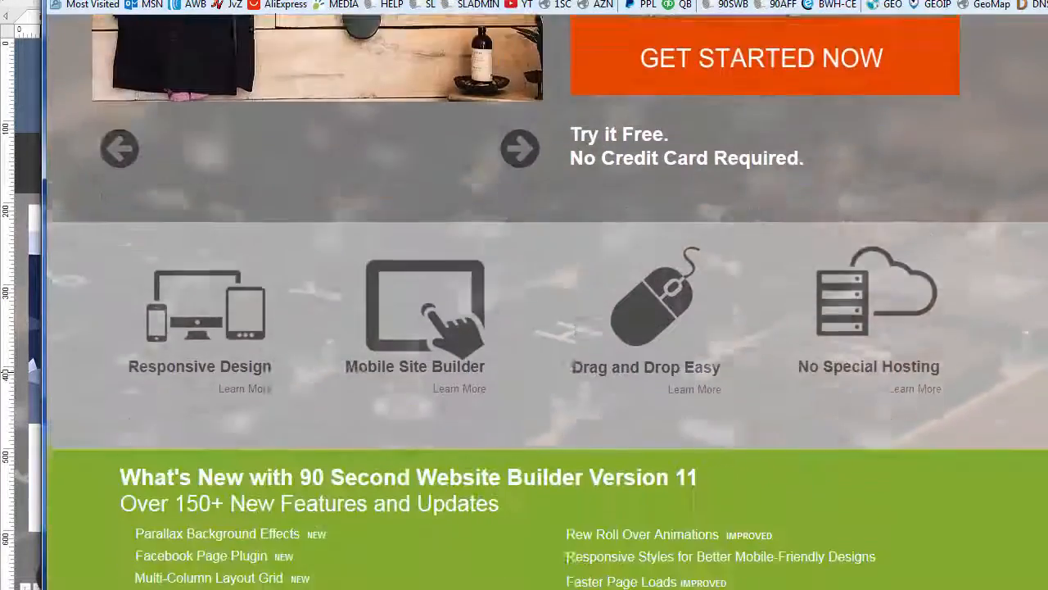
{"action": "scroll", "scroll_direction": "down", "scroll_amount": 3}
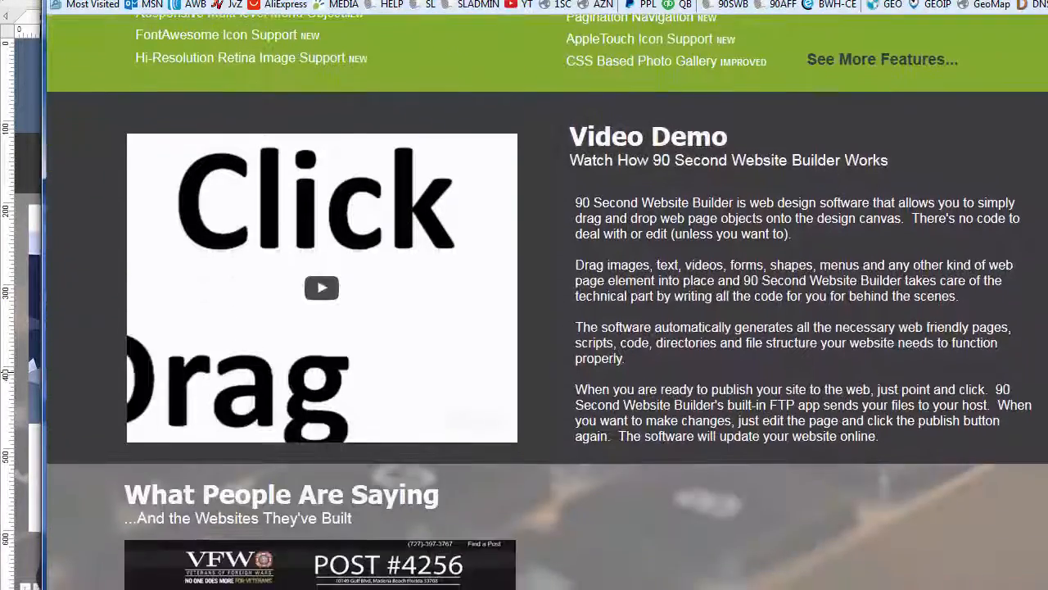
{"action": "scroll", "scroll_direction": "down", "scroll_amount": 3}
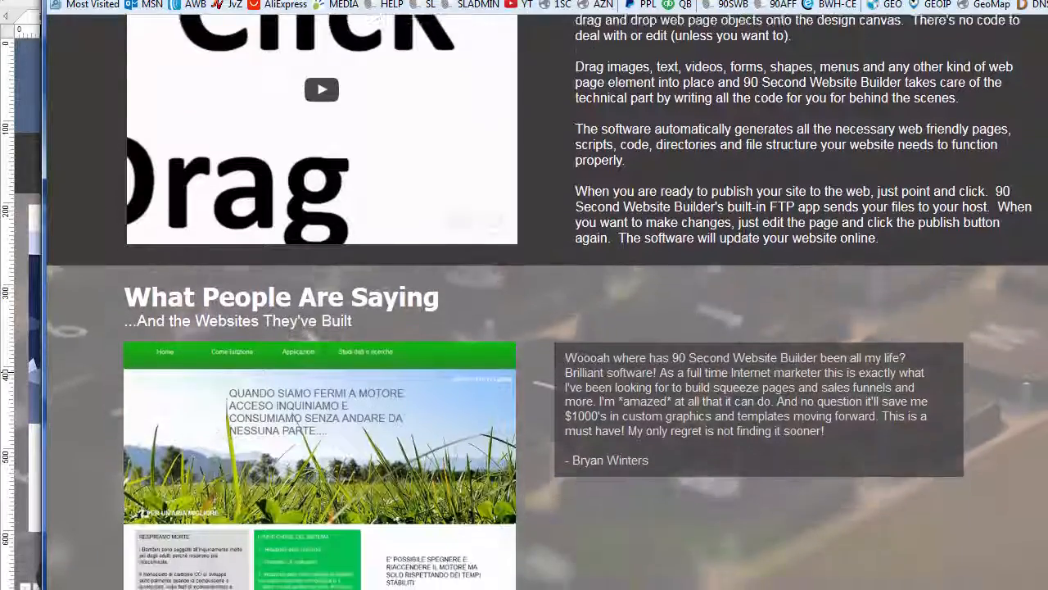
{"action": "scroll", "scroll_direction": "down", "scroll_amount": 3}
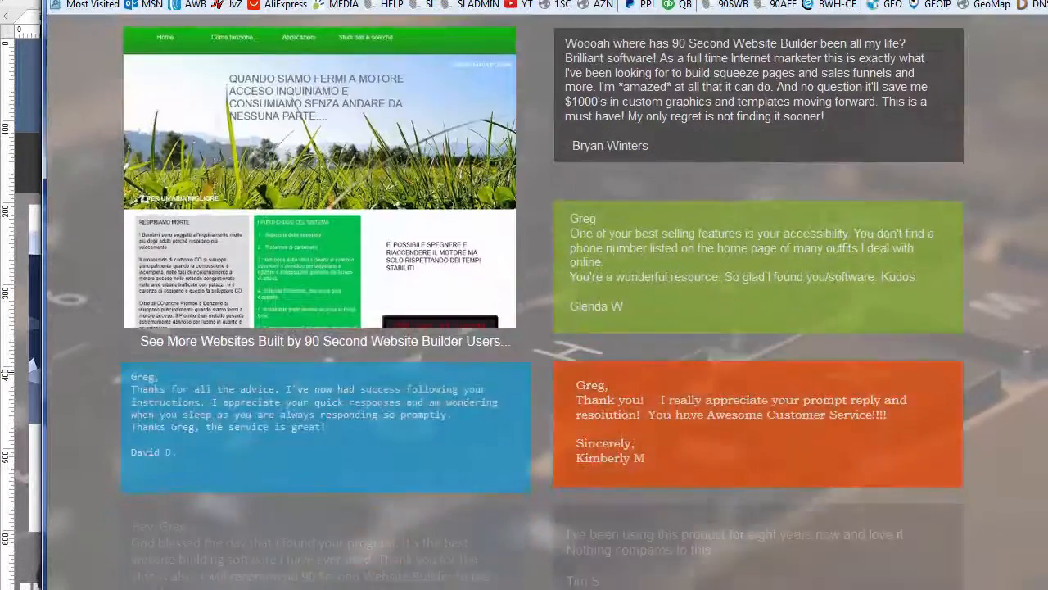
{"action": "scroll", "scroll_direction": "down", "scroll_amount": 3}
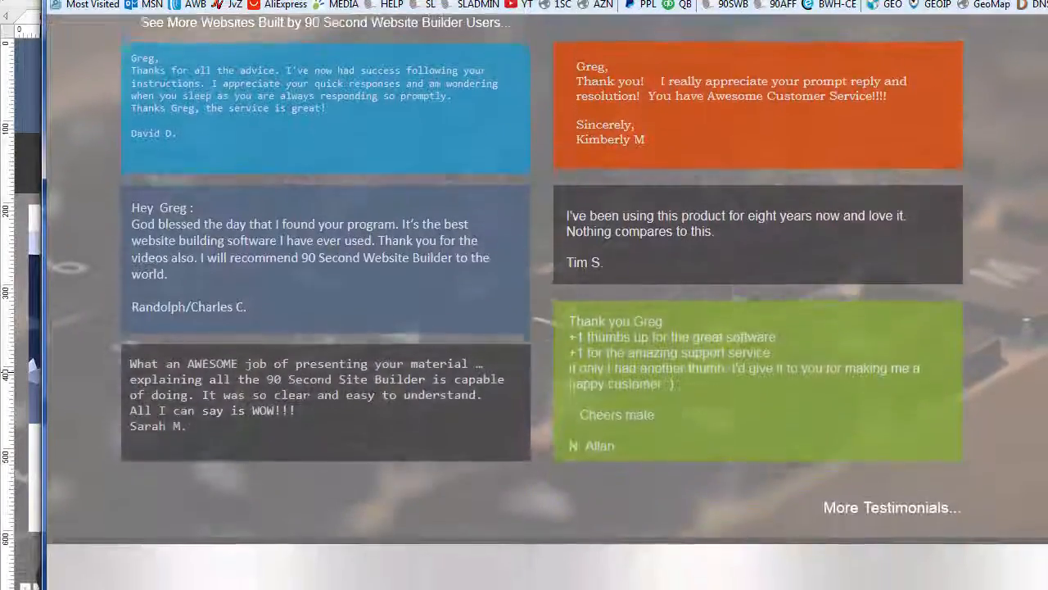
{"action": "scroll", "scroll_direction": "down", "scroll_amount": 3}
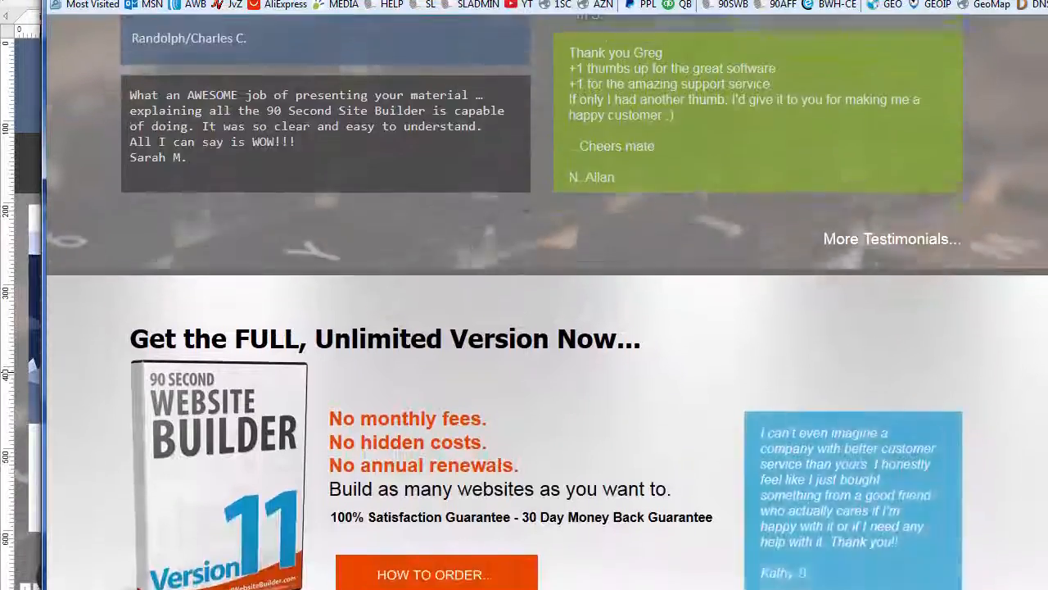